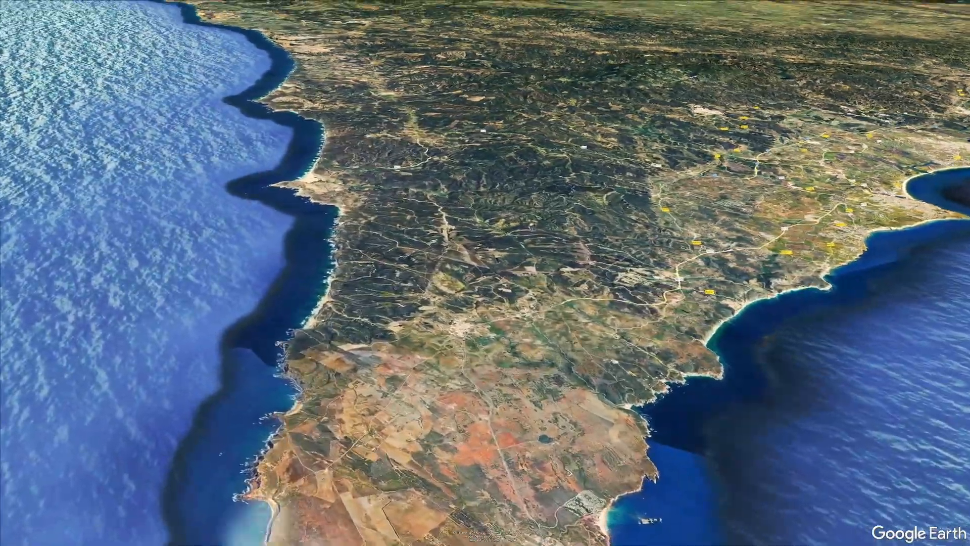
Confirm the New Tour dialog to save the recorded descent to the Portimão beach
scroll("down", 3)
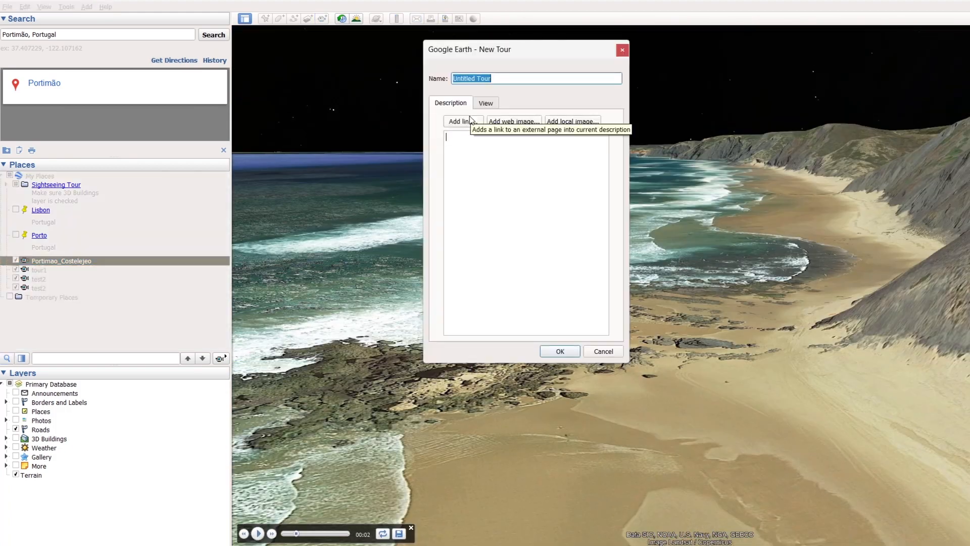
left_click(558, 350)
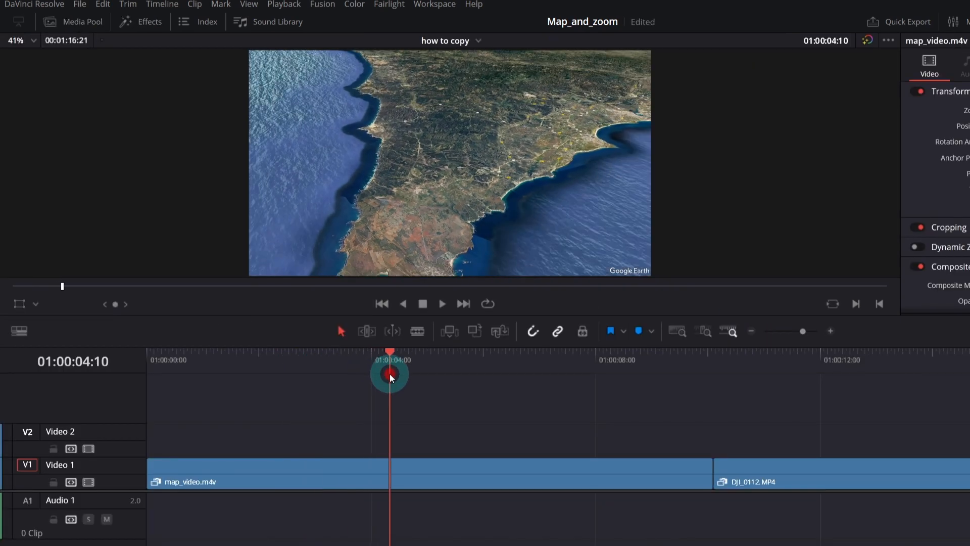
Reverse the map_video clip's playback direction to -100% speed
left_click_drag(389, 371, 364, 368)
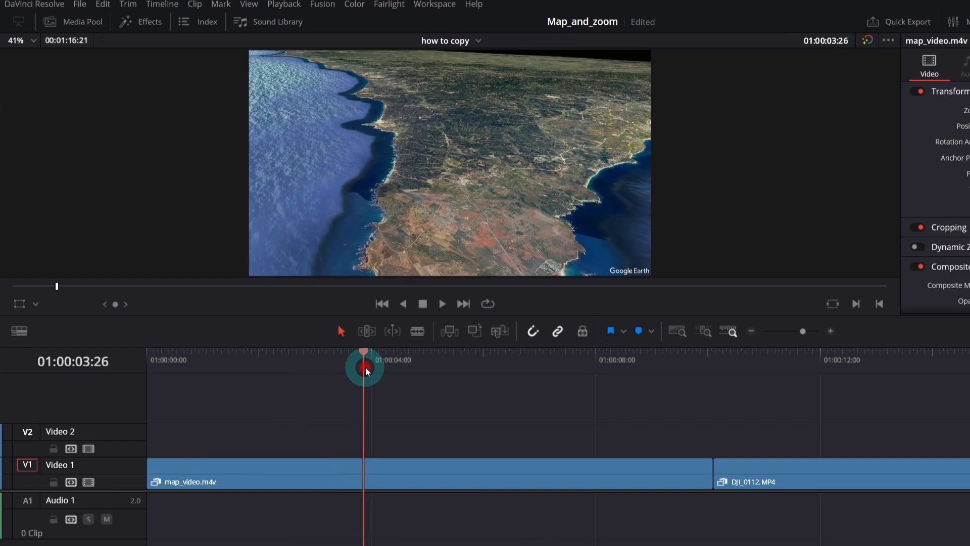
left_click_drag(363, 372, 431, 430)
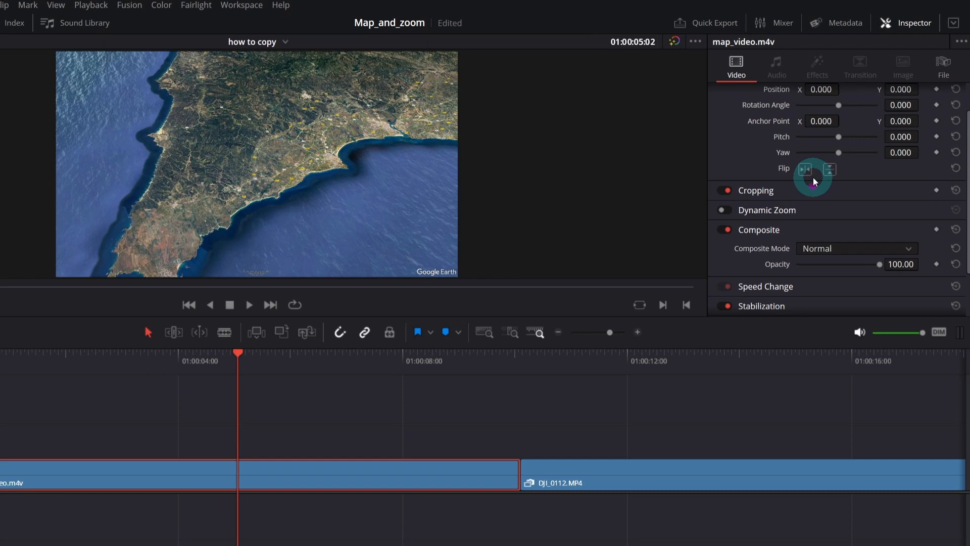
scroll("down", 3)
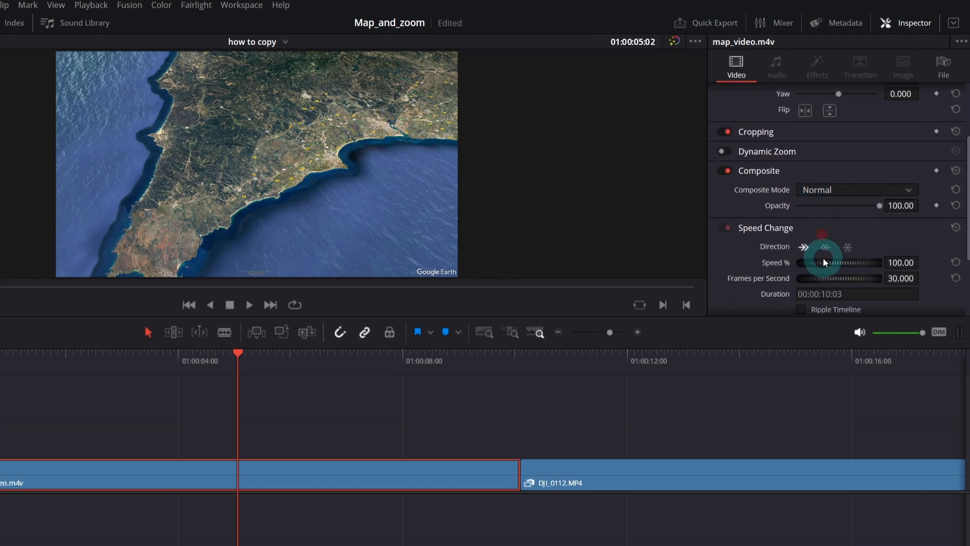
left_click(825, 247)
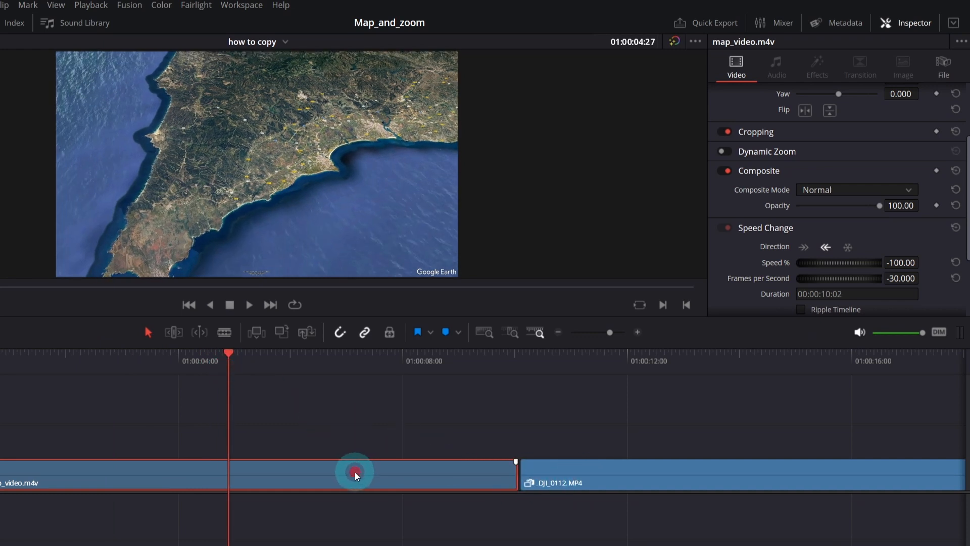
Show retime controls and stretch the reversed map clip to about 60% speed
key("ctrl+r")
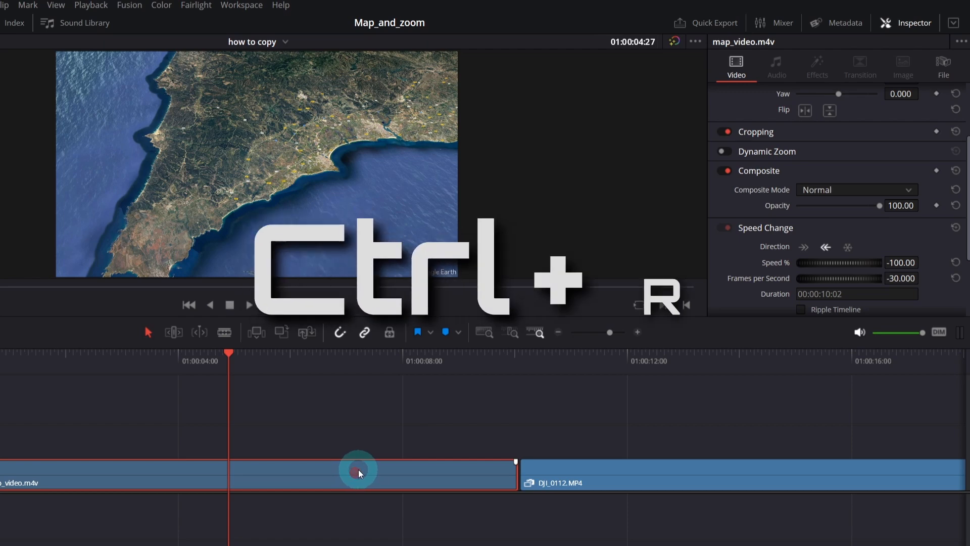
key("ctrl+r")
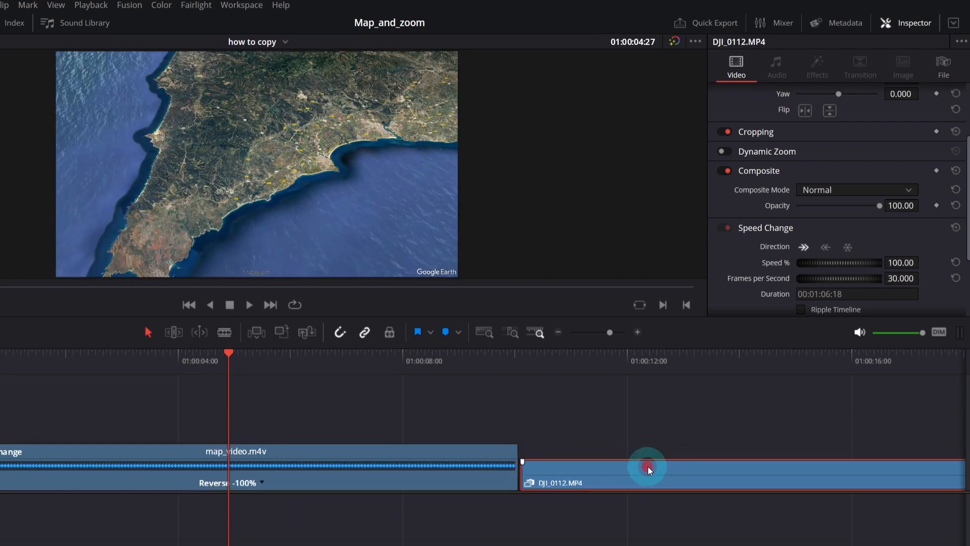
left_click_drag(648, 469, 628, 450)
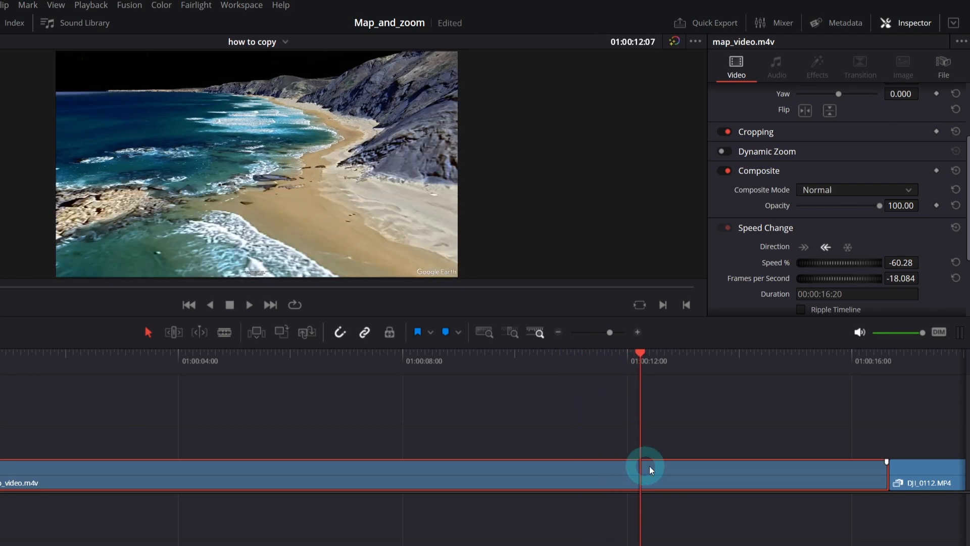
Preview the join, then raise the DJI_0112.MP4 drone clip to about 412% speed
key("shift+]")
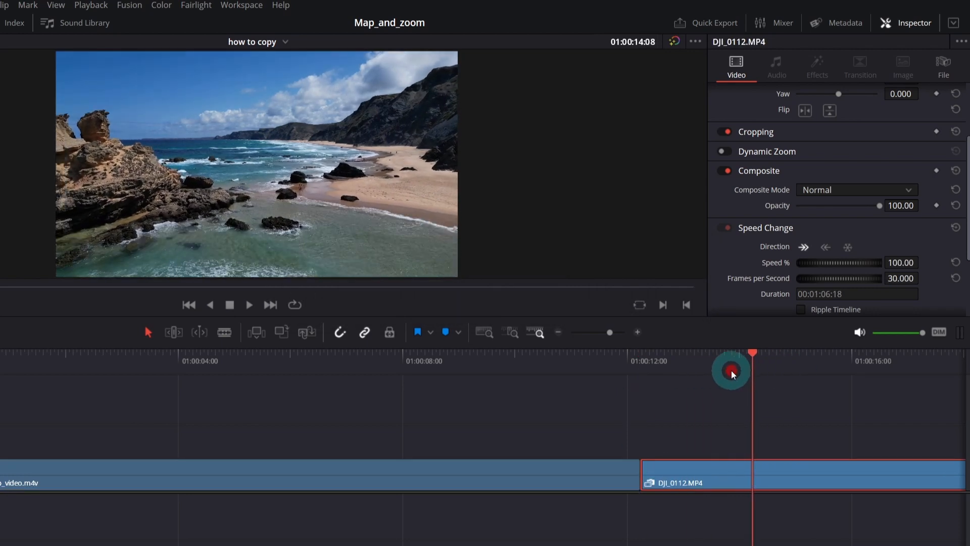
left_click_drag(752, 375, 627, 379)
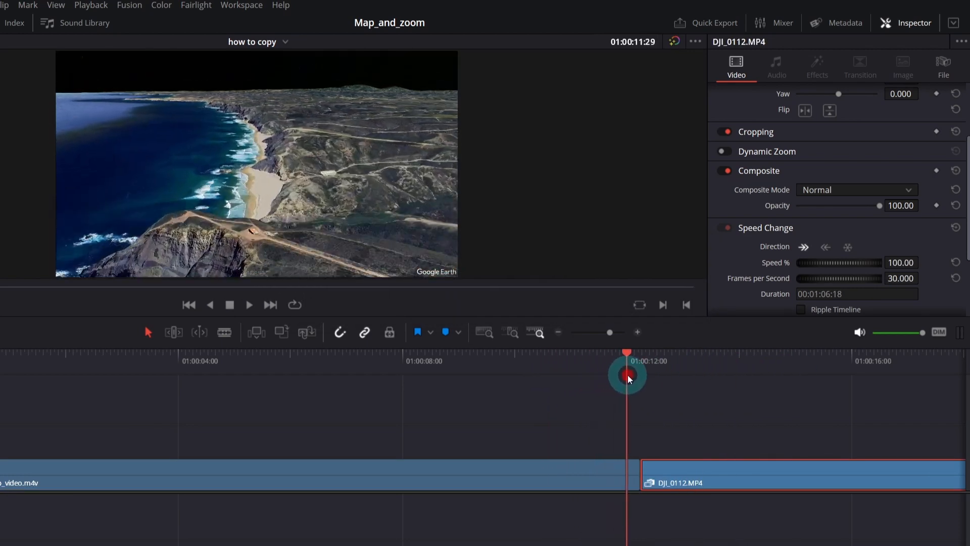
left_click_drag(626, 375, 653, 378)
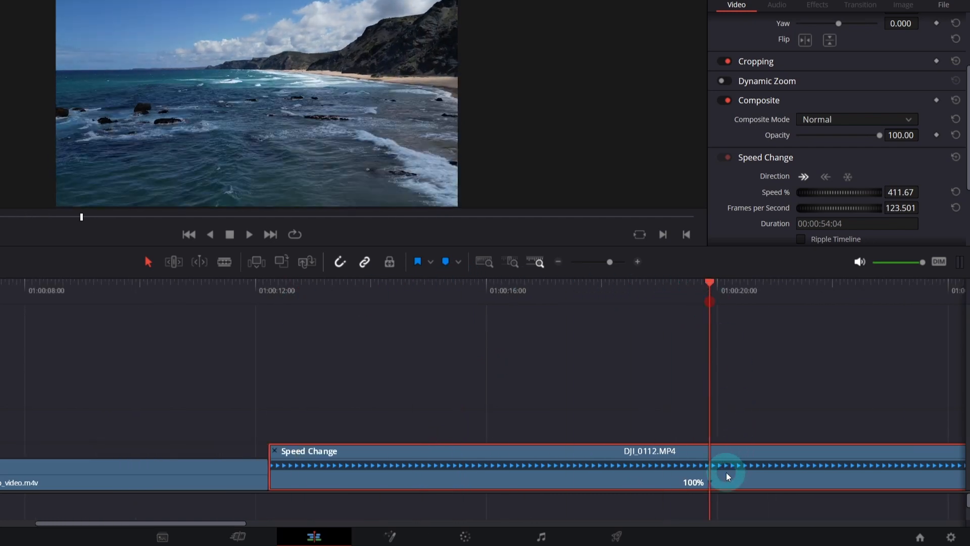
right_click(728, 475)
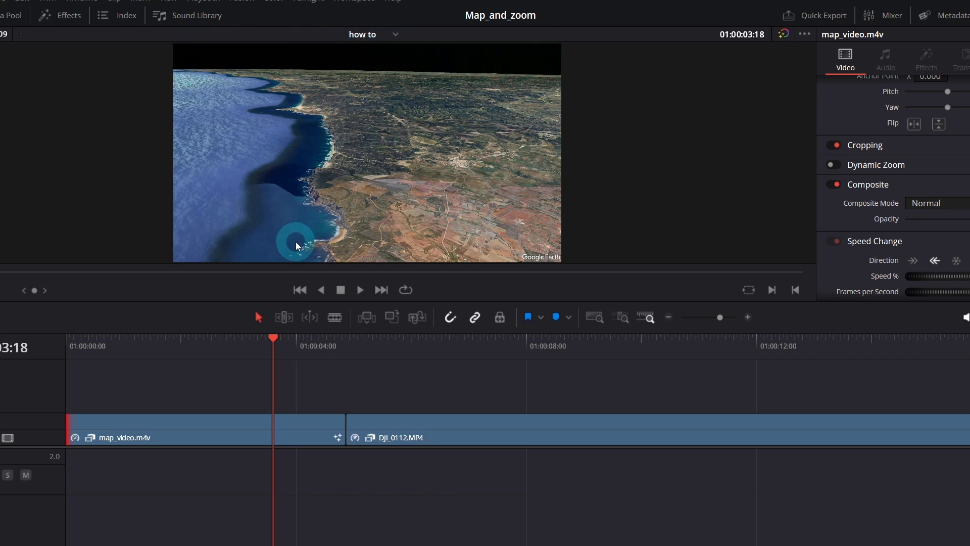
Blade the map_video clip about 2.5 seconds in and park the playhead past the cut
left_click_drag(273, 346, 232, 347)
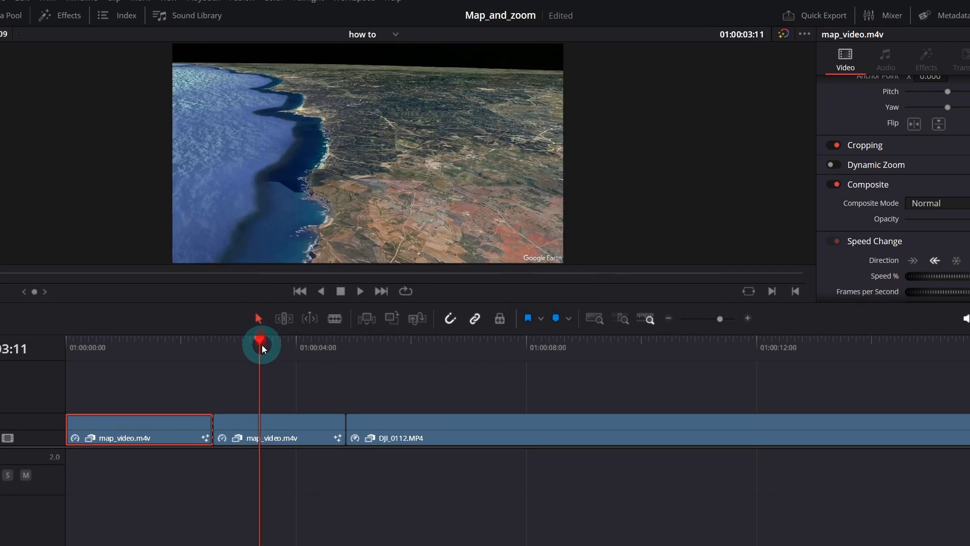
left_click(500, 537)
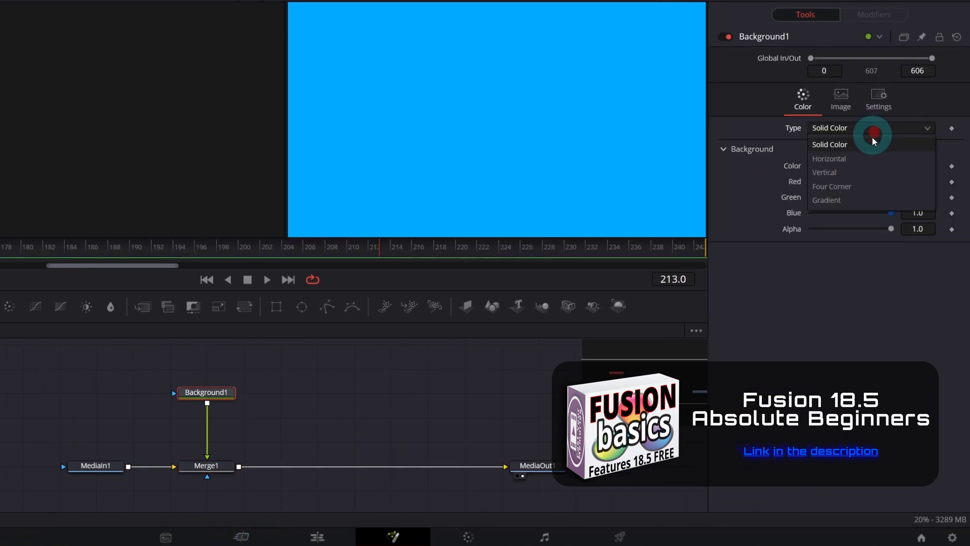
Make Background1 a blue-to-white gradient sky and search for a Delta Keyer tool
left_click(826, 200)
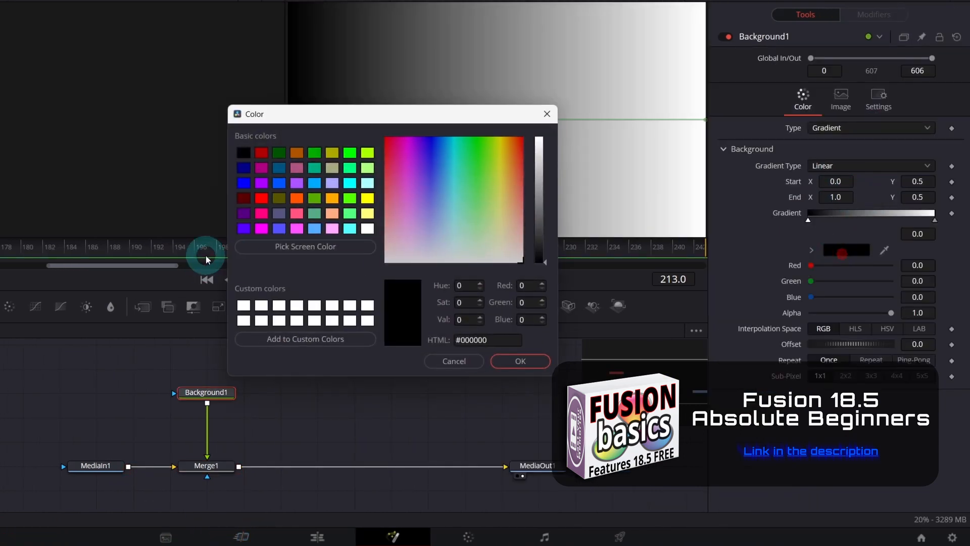
left_click(519, 361)
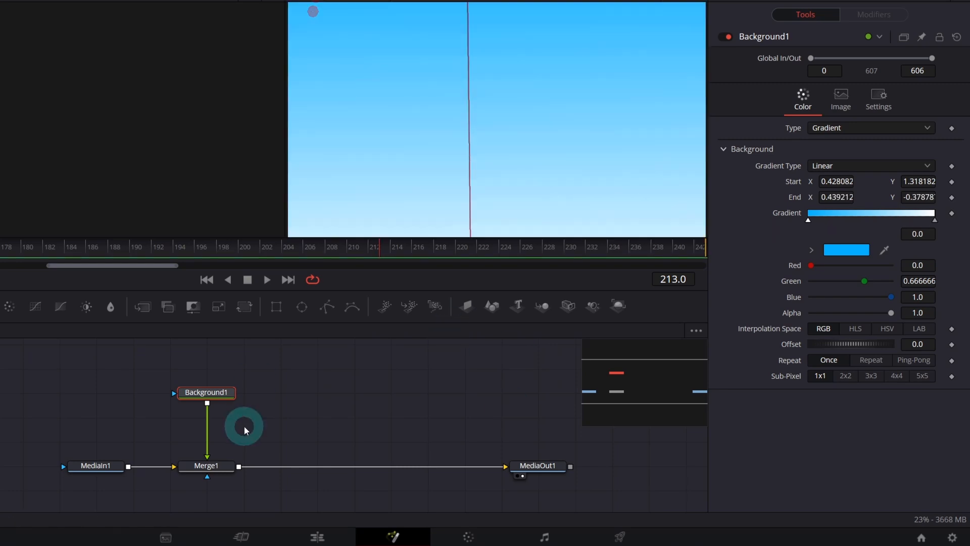
key("shift+space")
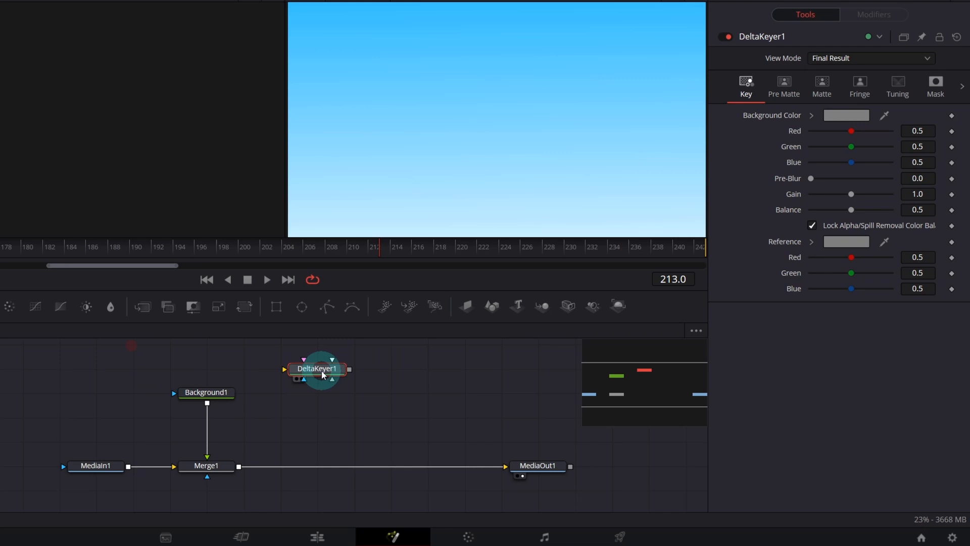
Feed MediaIn1 into DeltaKeyer1 through a routed connection line bent above MediaIn1
left_click_drag(320, 368, 213, 424)
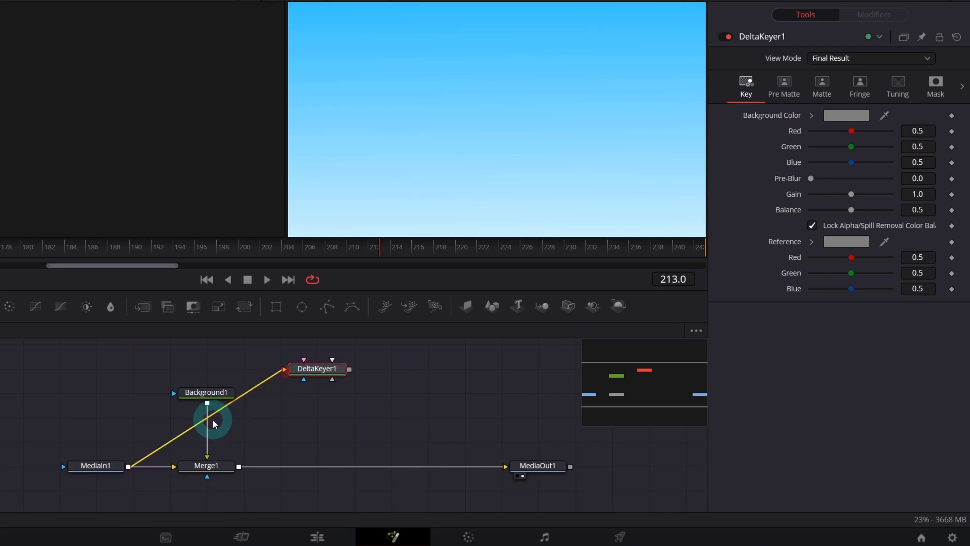
mouse_move(175, 436)
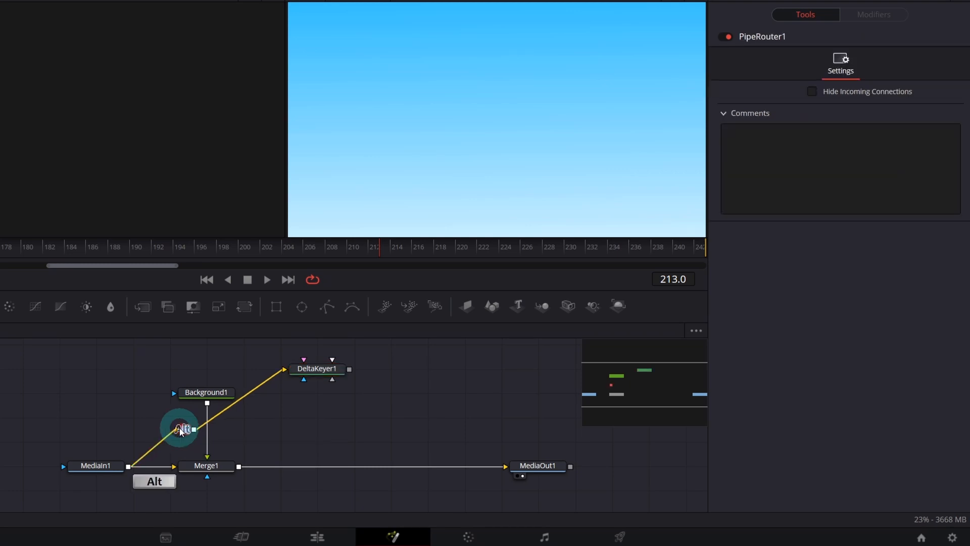
left_click_drag(179, 428, 144, 366)
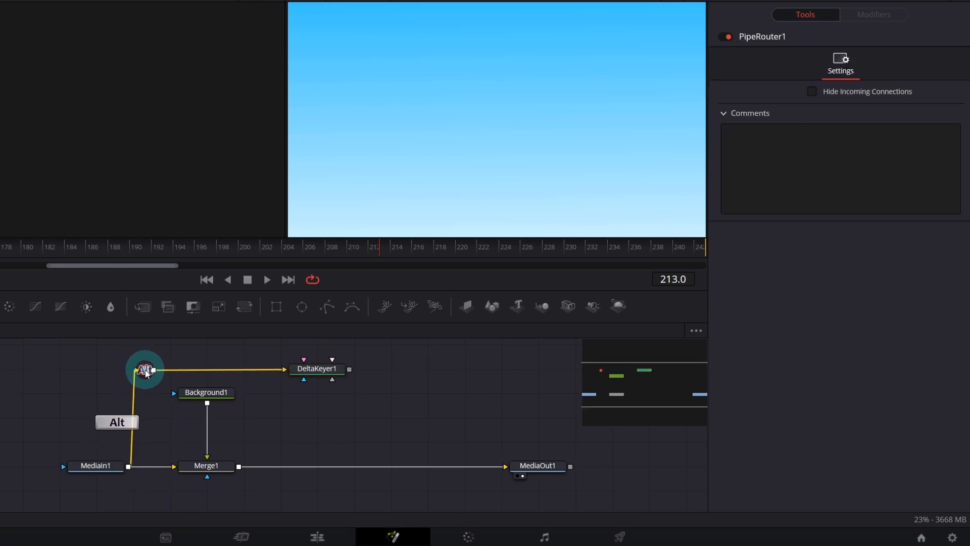
left_click(317, 369)
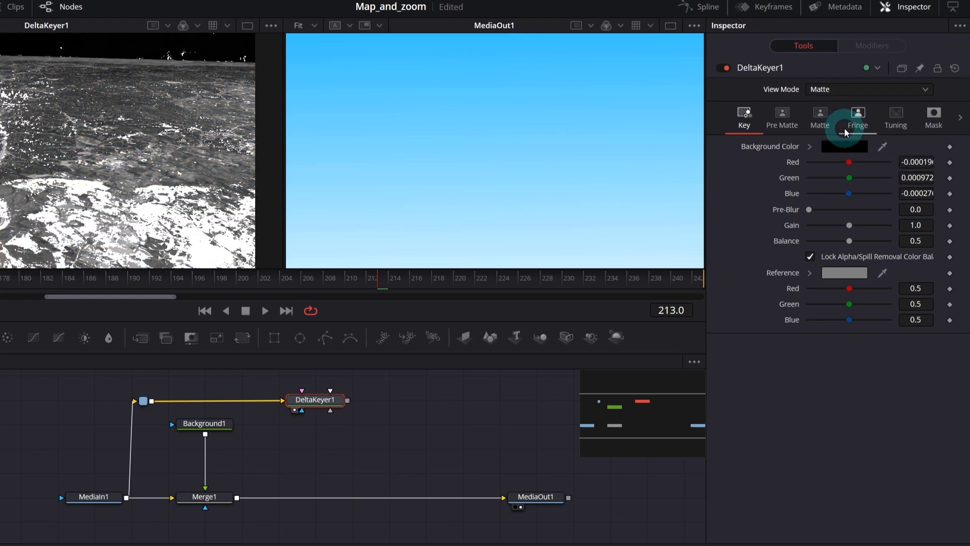
Lower DeltaKeyer1's matte high threshold to about 0.078 and add a slight pre-blur
left_click(819, 117)
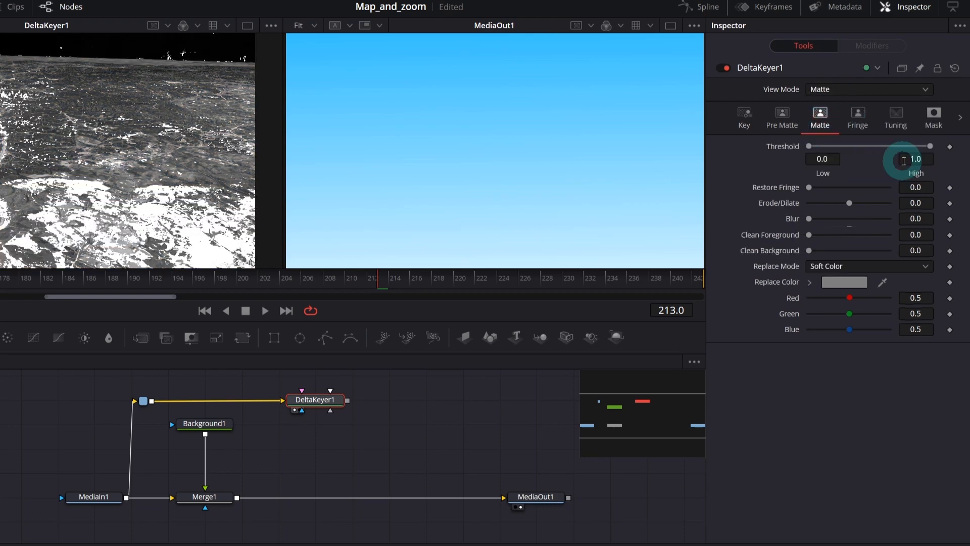
left_click_drag(904, 146, 857, 147)
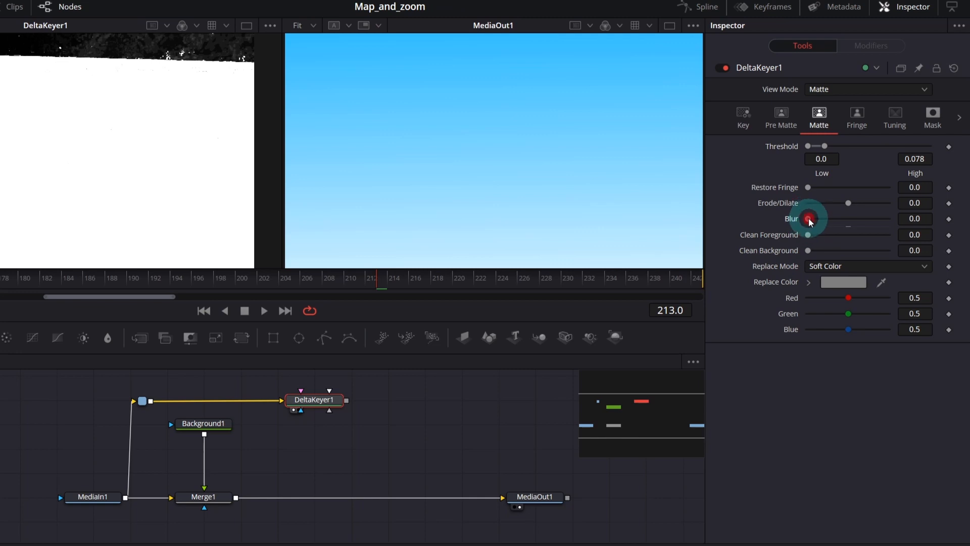
left_click(780, 117)
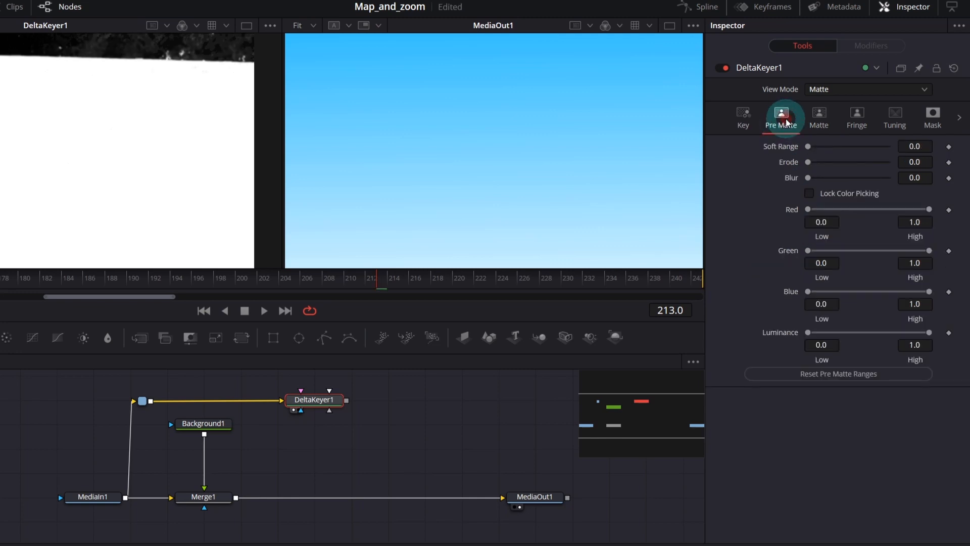
left_click(742, 118)
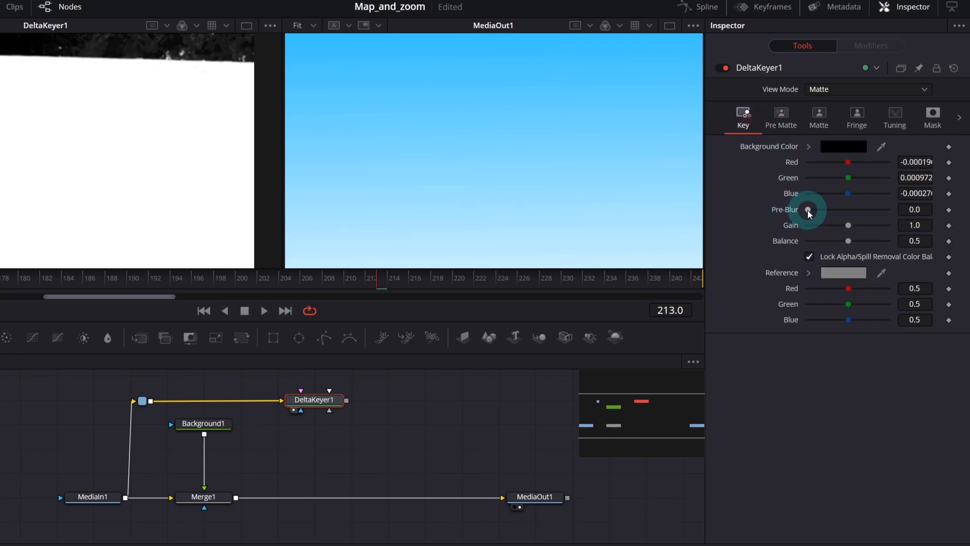
left_click_drag(808, 210, 813, 209)
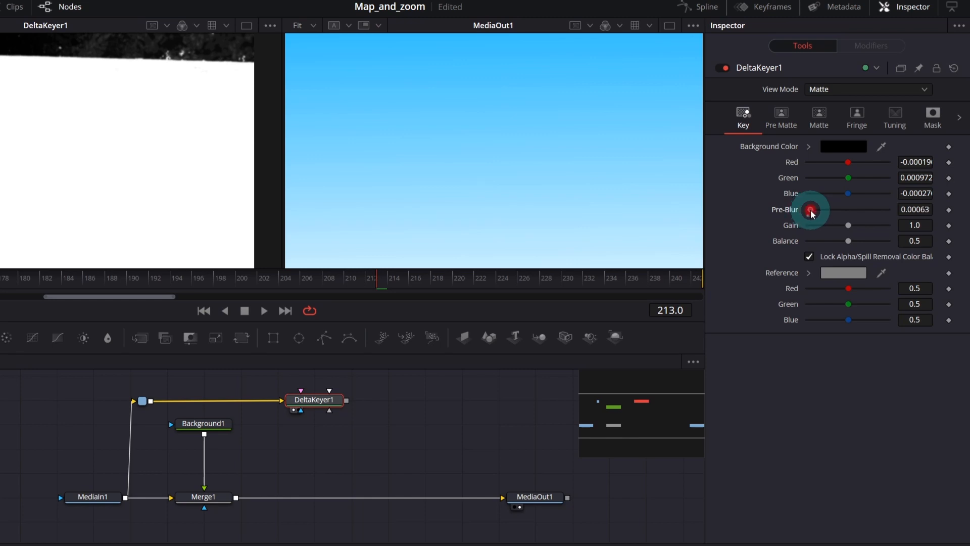
left_click_drag(811, 209, 844, 210)
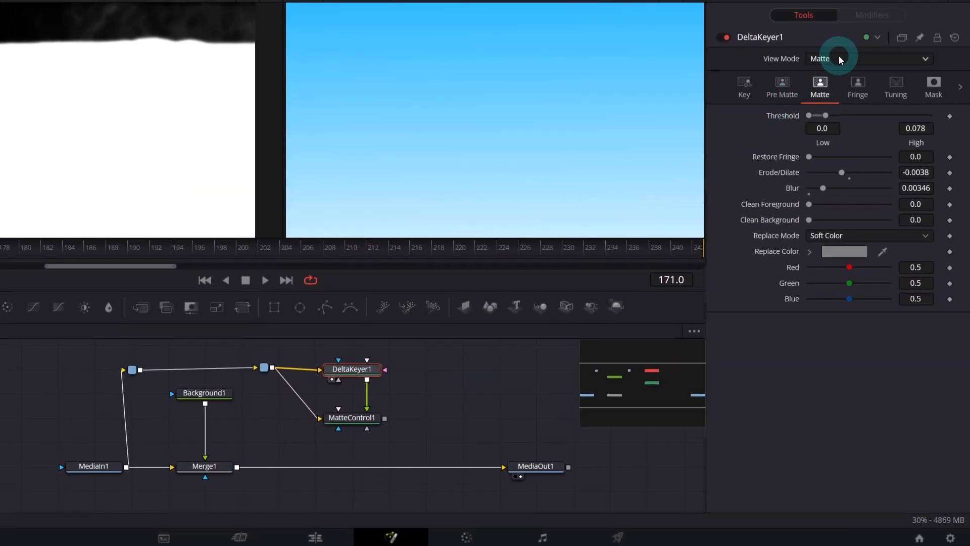
View the keyer's final result and merge the keyed landscape over the gradient sky
left_click(868, 58)
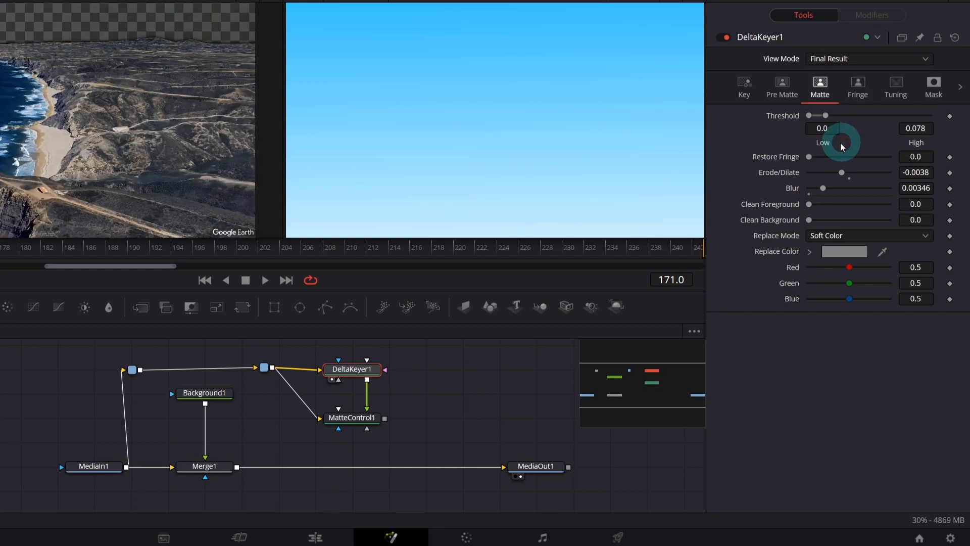
left_click(352, 417)
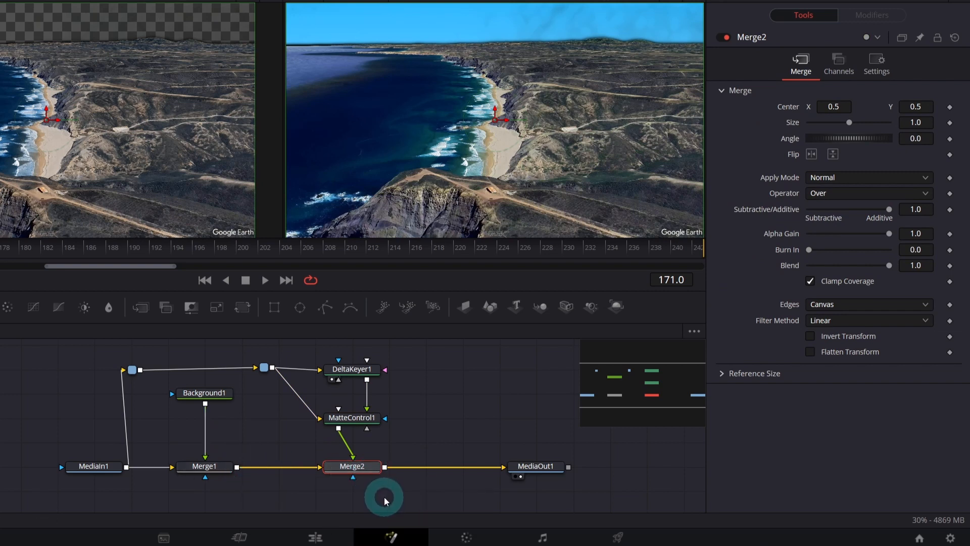
left_click(352, 417)
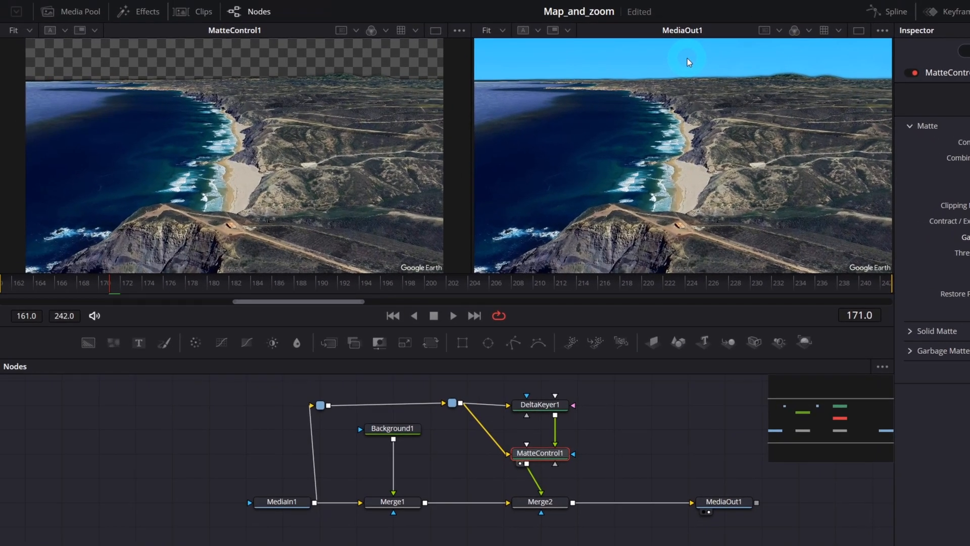
Bring DJI_0112.MP4 into the node graph and eyedrop its sky blue into Background1's gradient
left_click(79, 11)
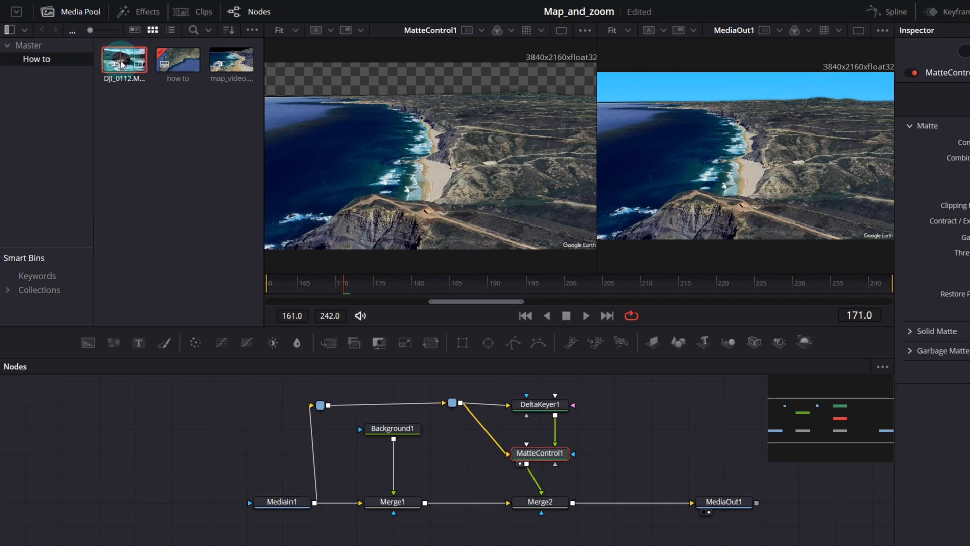
left_click(209, 428)
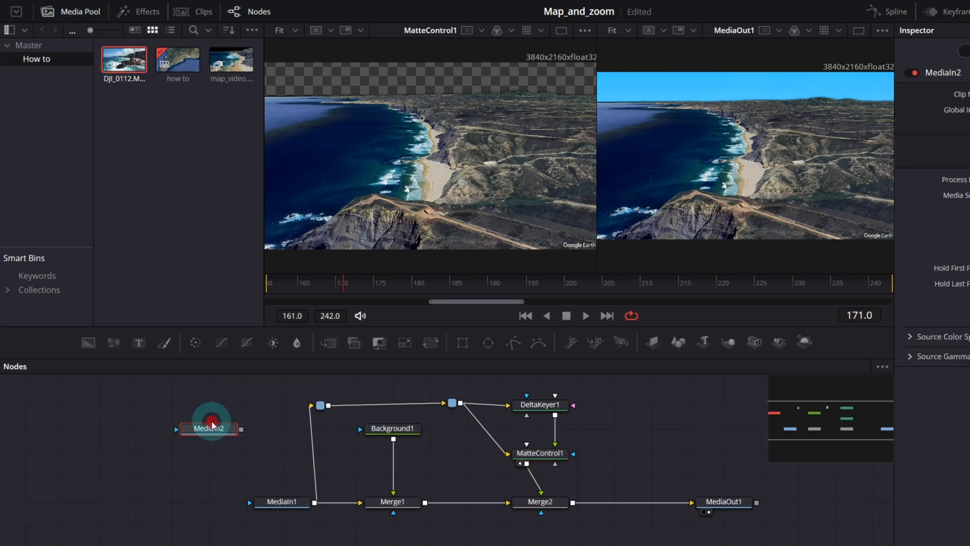
left_click(210, 428)
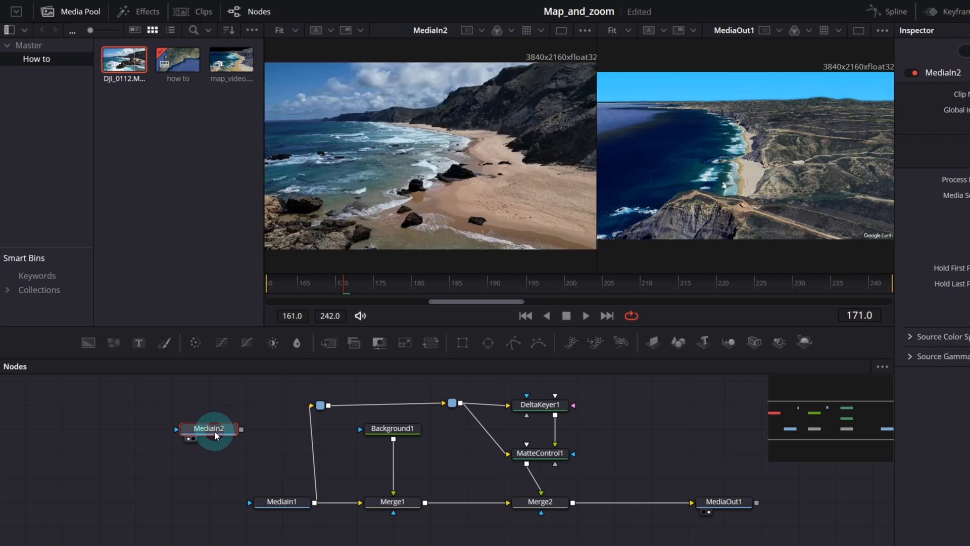
left_click(392, 428)
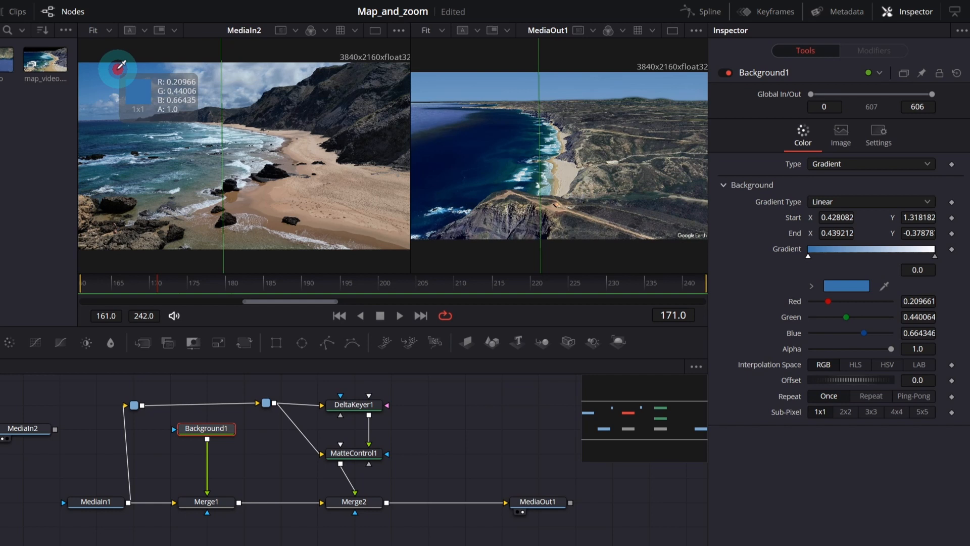
left_click(25, 428)
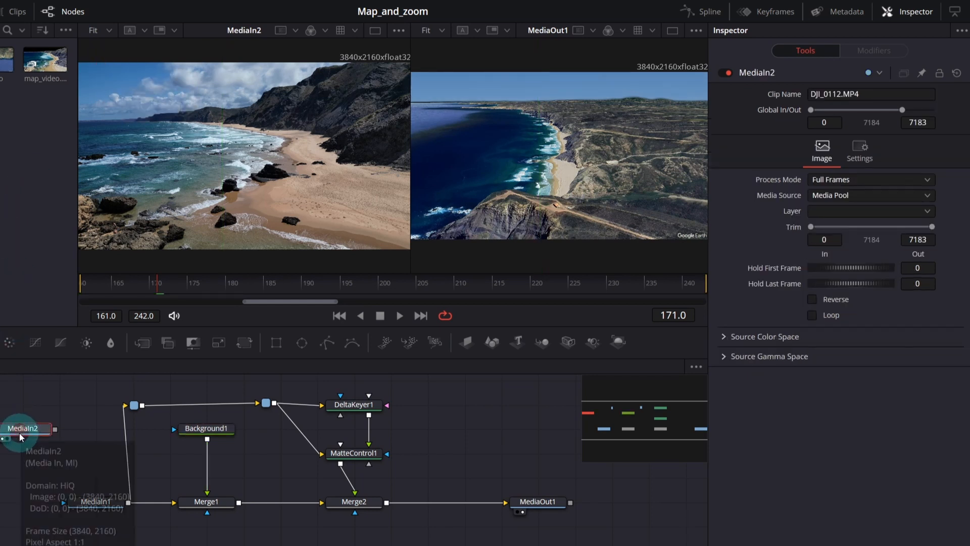
left_click(206, 428)
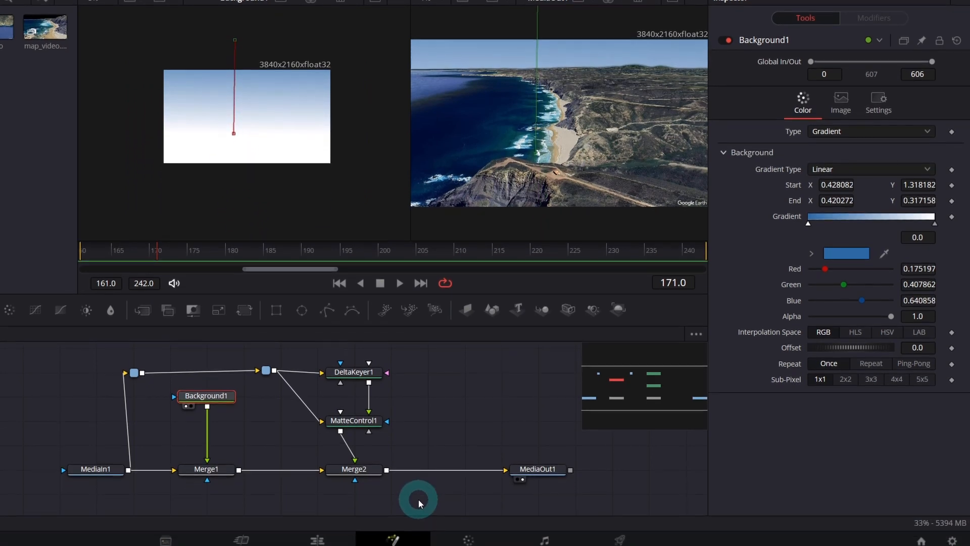
Check the edit timeline, return to Fusion and reposition where the sky gradient starts
left_click(316, 536)
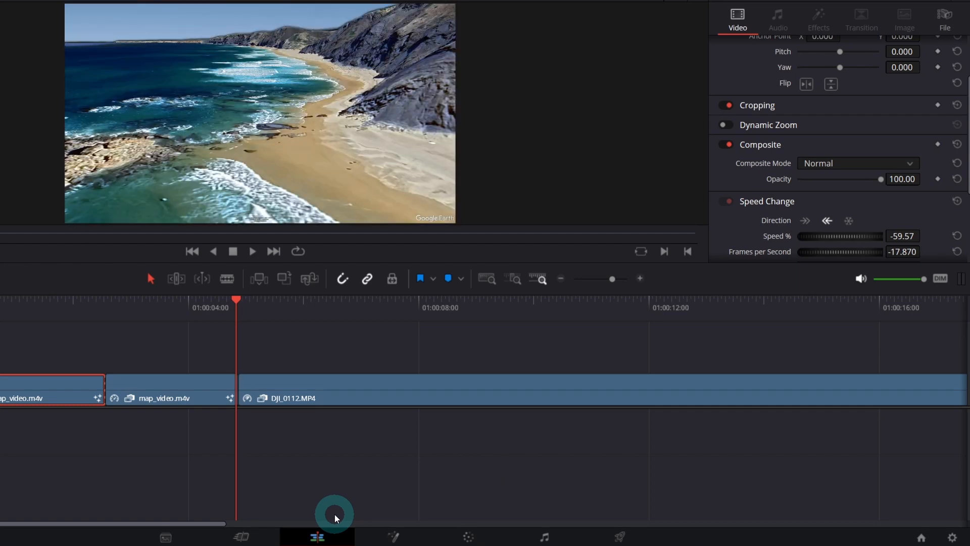
left_click(394, 536)
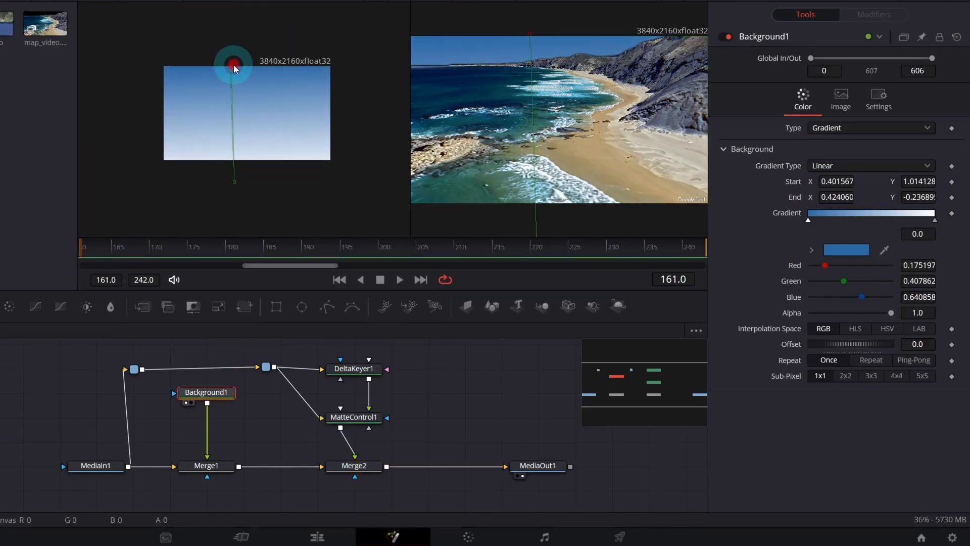
left_click(317, 536)
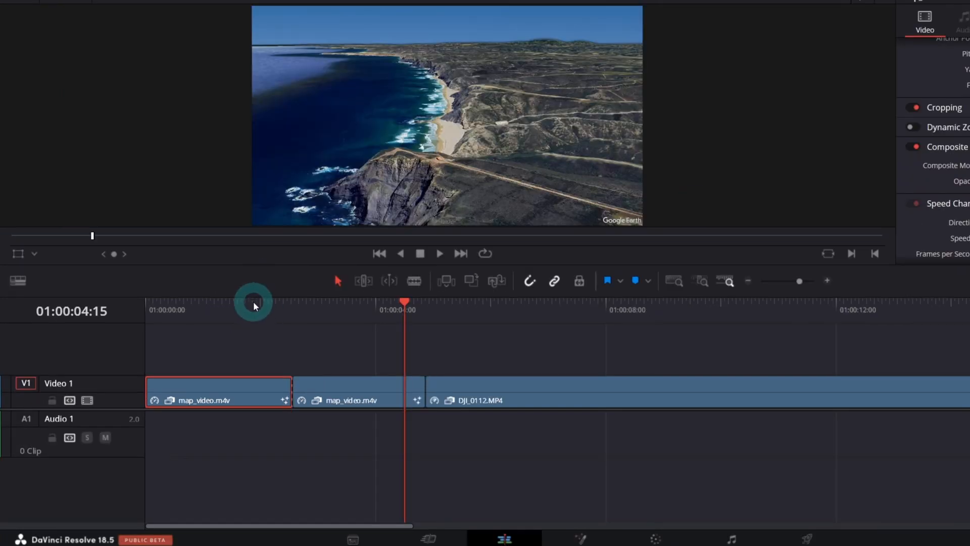
mouse_move(245, 346)
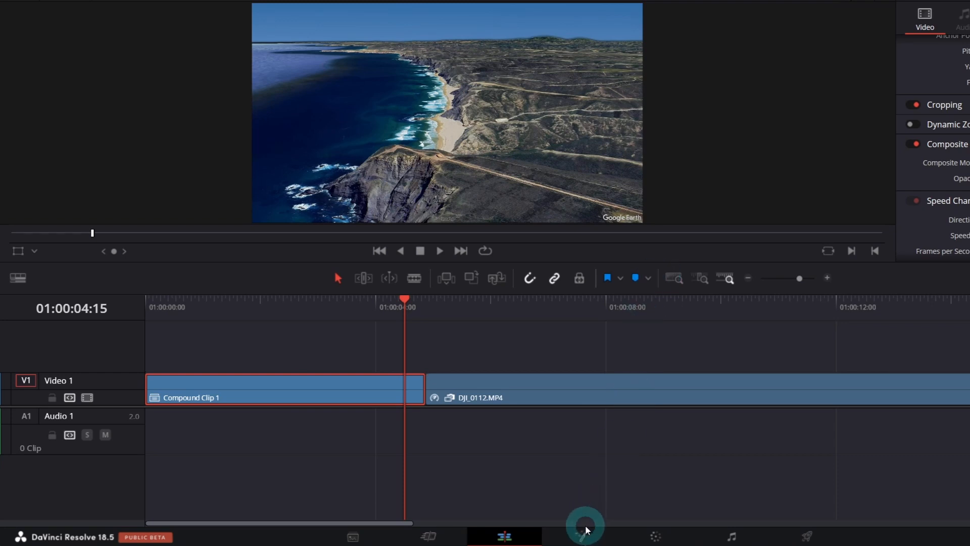
Open Compound Clip 1 on the Fusion page for compositing
left_click(578, 536)
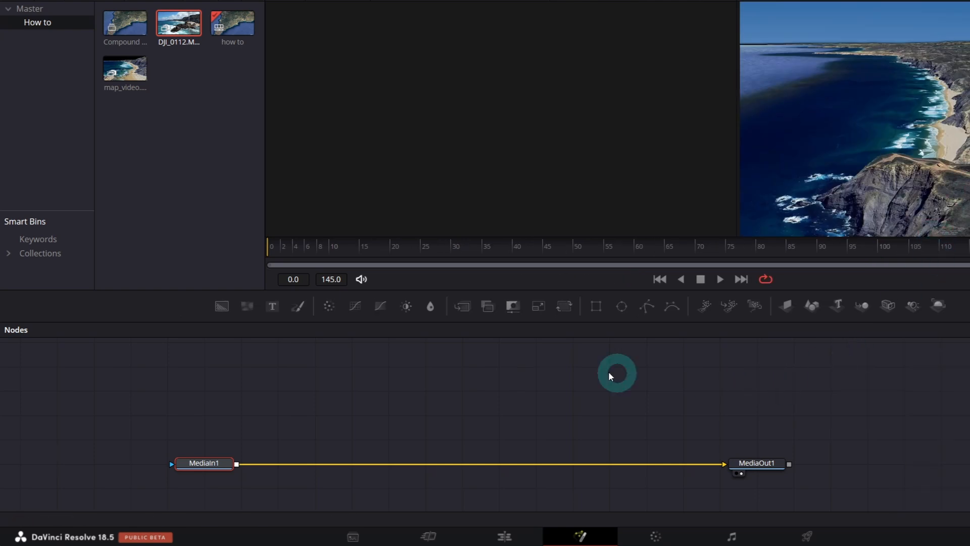
left_click(523, 246)
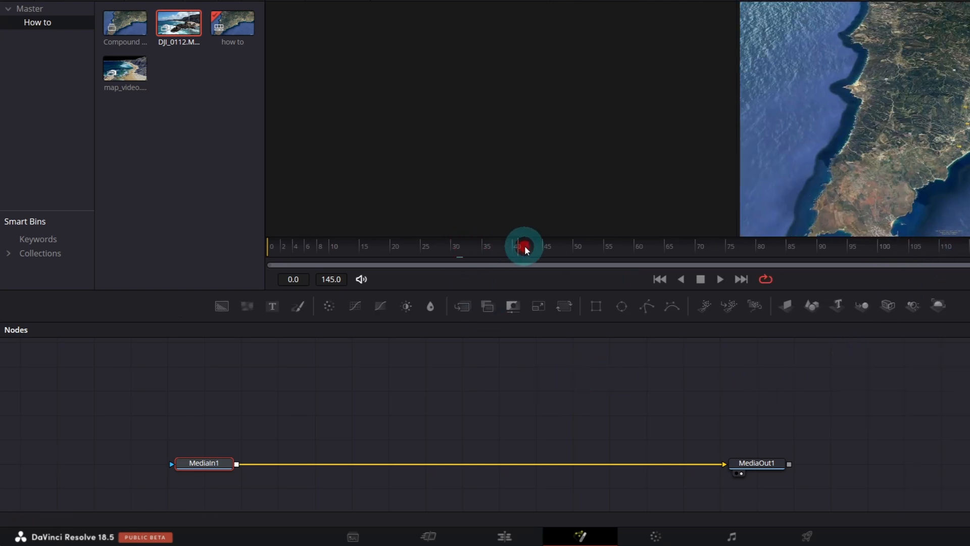
left_click_drag(524, 246, 664, 245)
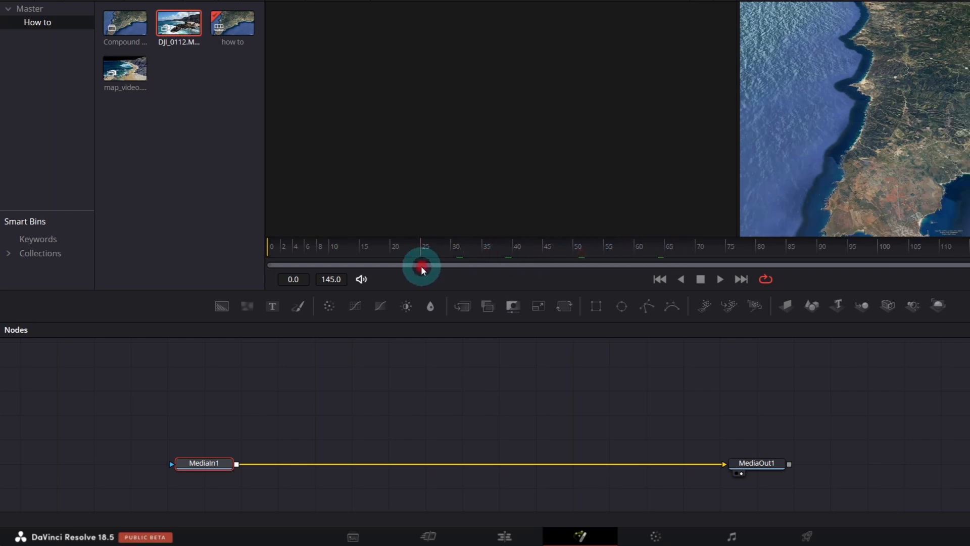
left_click(719, 279)
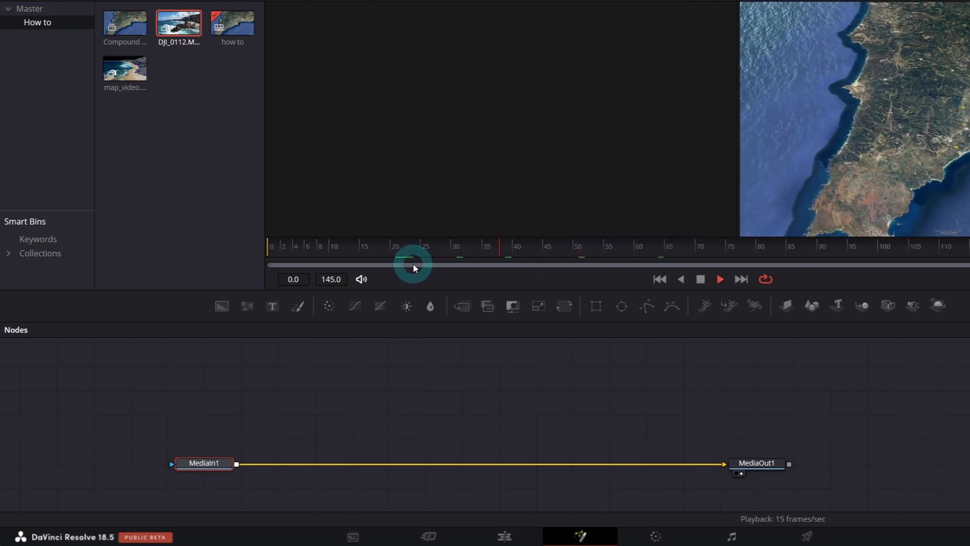
left_click_drag(411, 265, 398, 253)
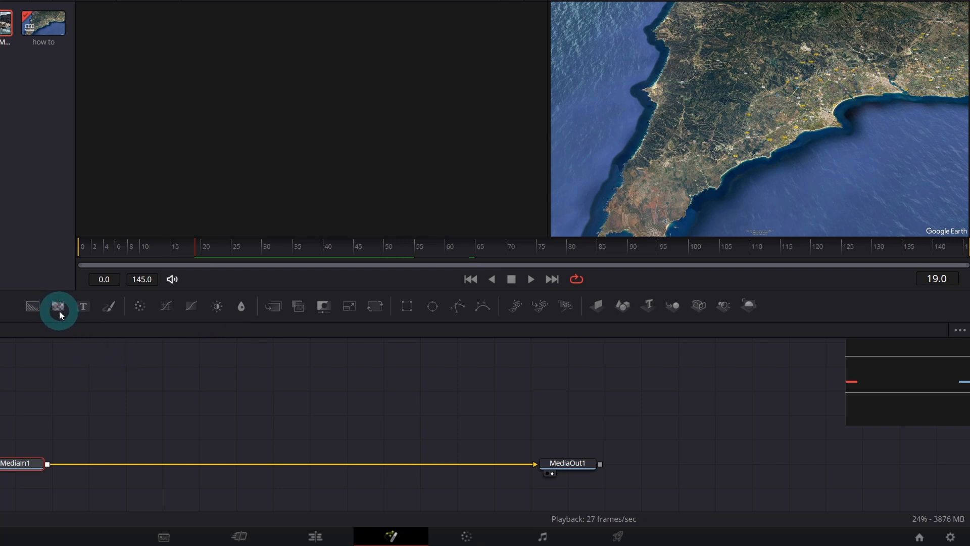
Add a FastNoise cloud generator and select the masked noise node to build the 3D chain on
left_click(58, 306)
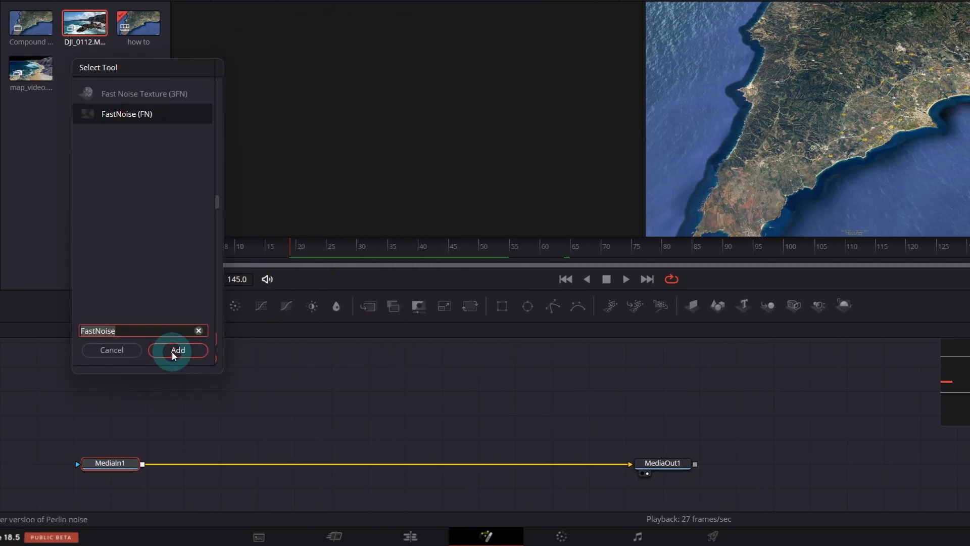
left_click(179, 350)
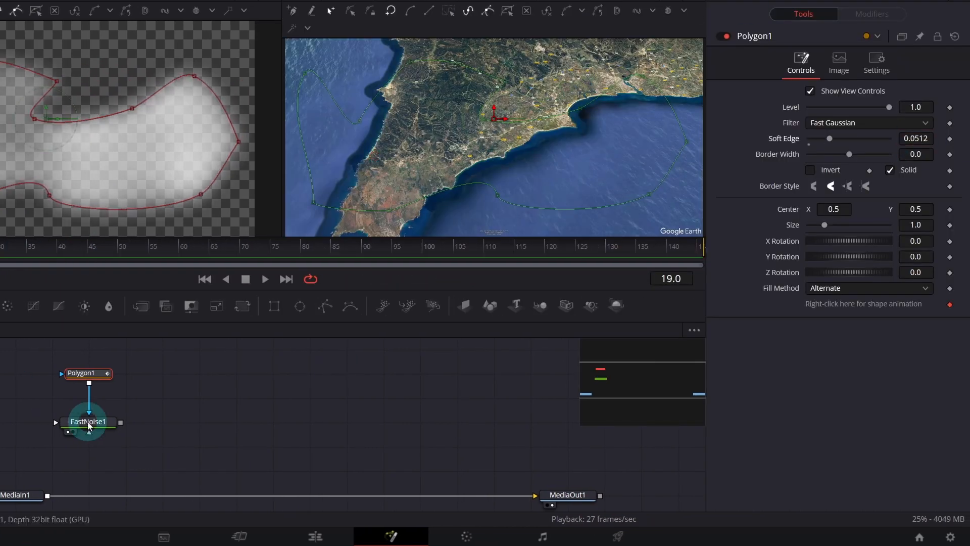
left_click(87, 421)
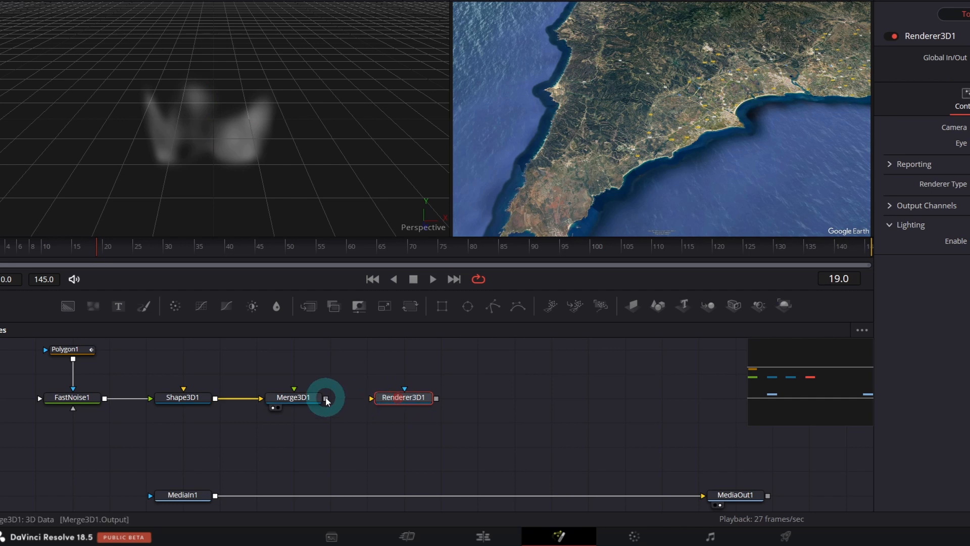
Feed Merge3D1 into the renderer and bring up Shape3D1's transform controls
left_click_drag(326, 401, 435, 405)
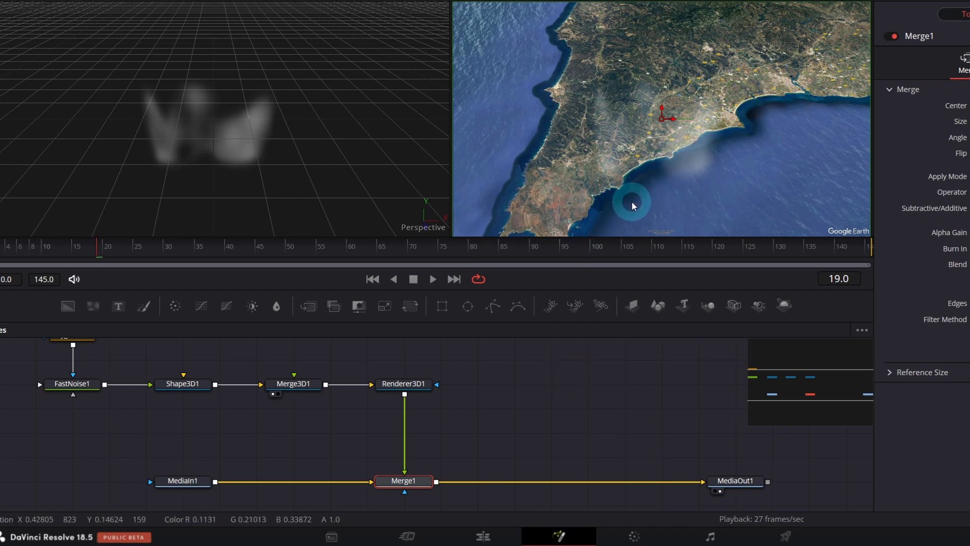
left_click(182, 383)
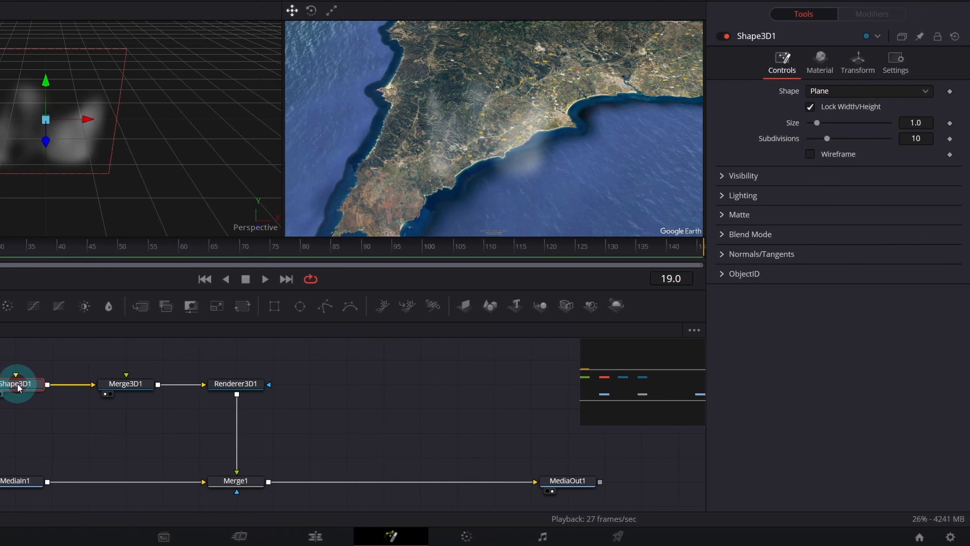
left_click(857, 61)
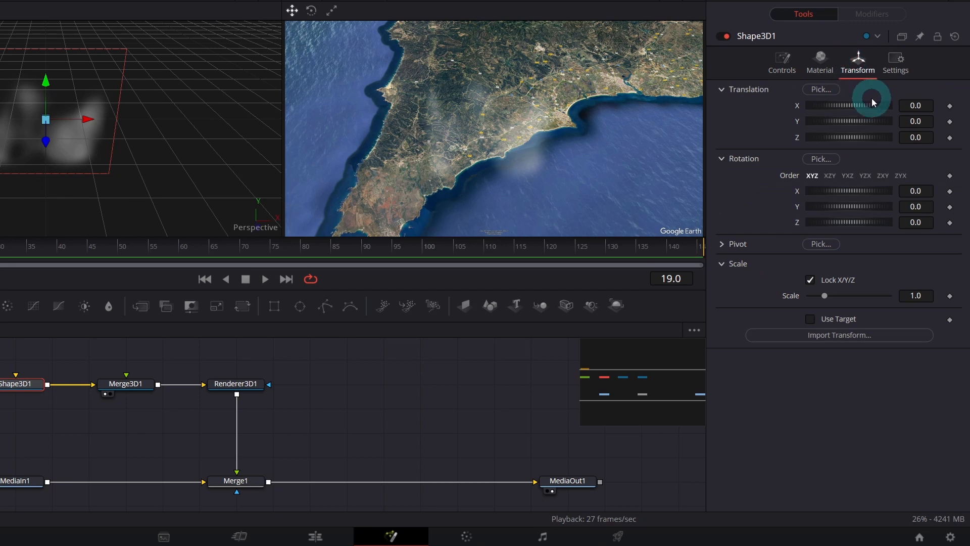
Move the cloud plane to Translation X -0.58, Y -0.754 with Rotation X -41.7
left_click_drag(872, 105, 841, 121)
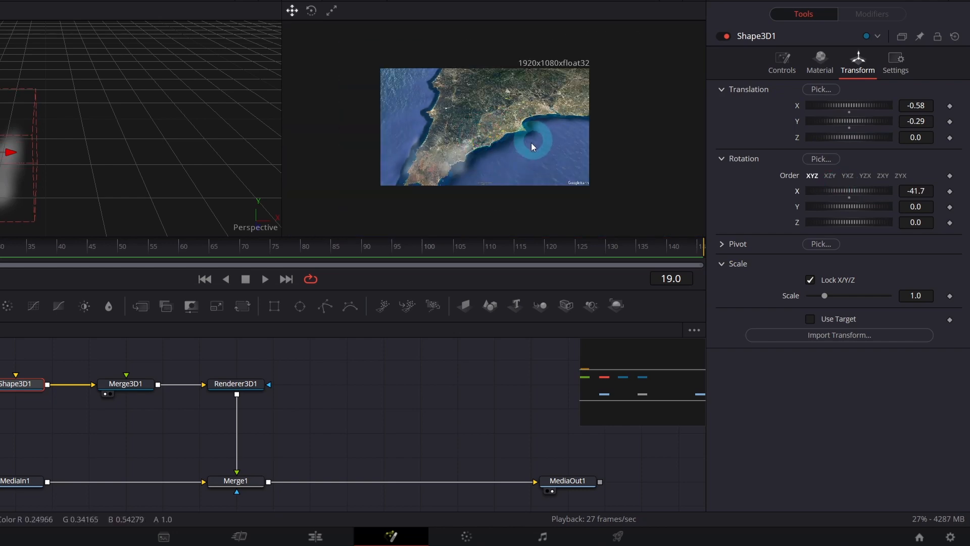
left_click_drag(854, 121, 854, 122)
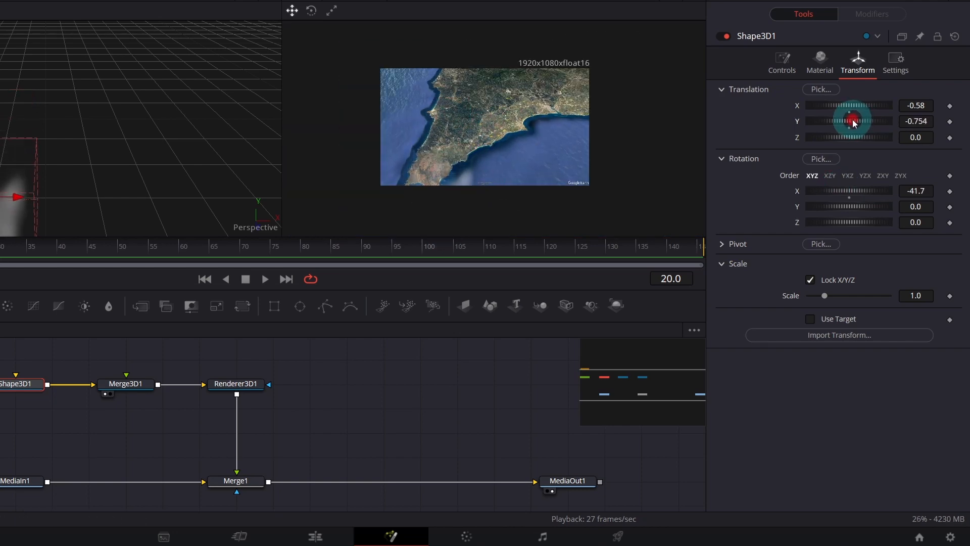
left_click_drag(852, 121, 894, 141)
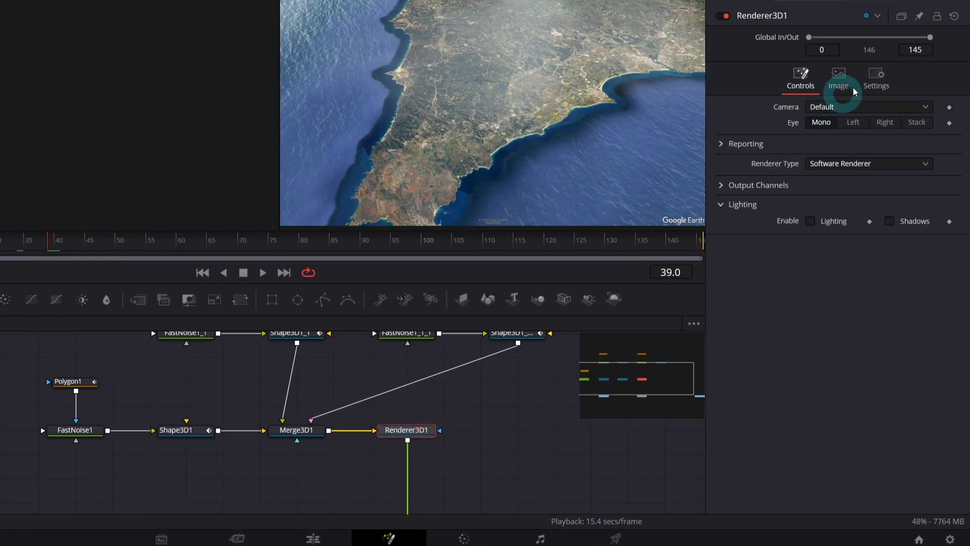
Enable motion blur on Renderer3D1 at quality 10 with a 180 shutter angle
left_click(877, 79)
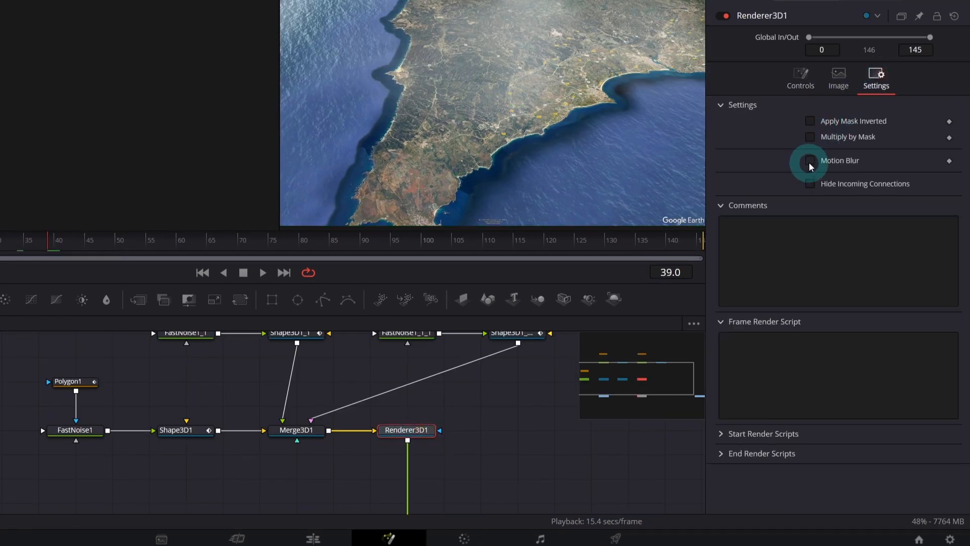
left_click(810, 161)
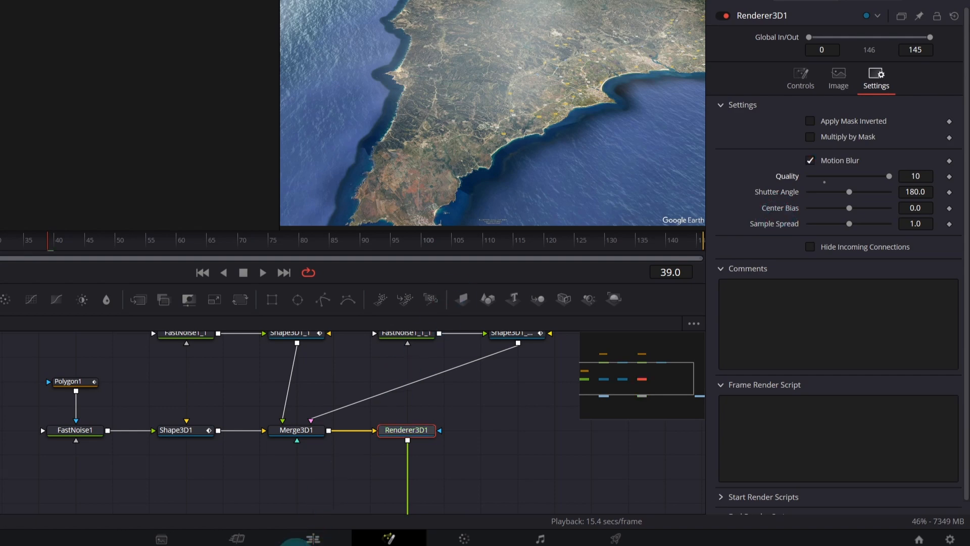
Render the Fusion compound clip in place into a standalone media clip
right_click(153, 383)
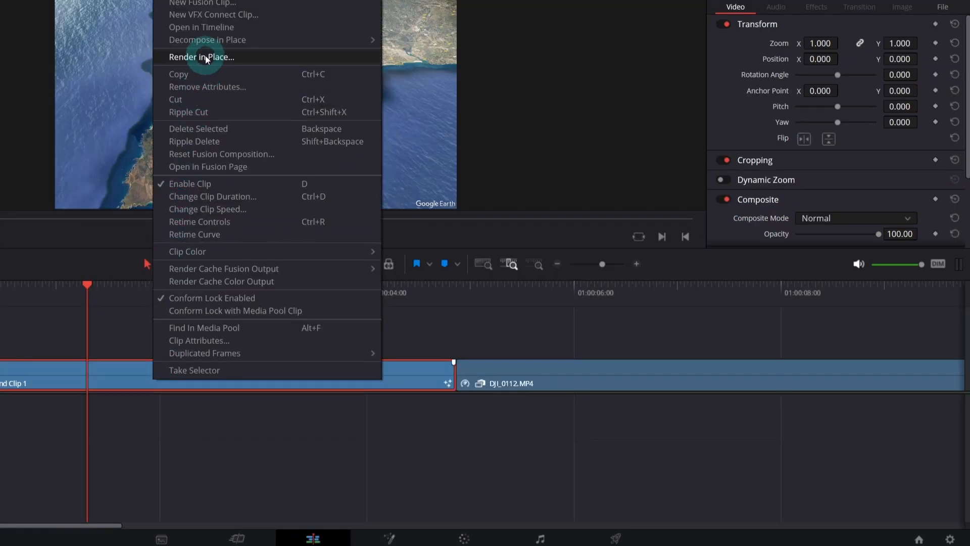
left_click(201, 56)
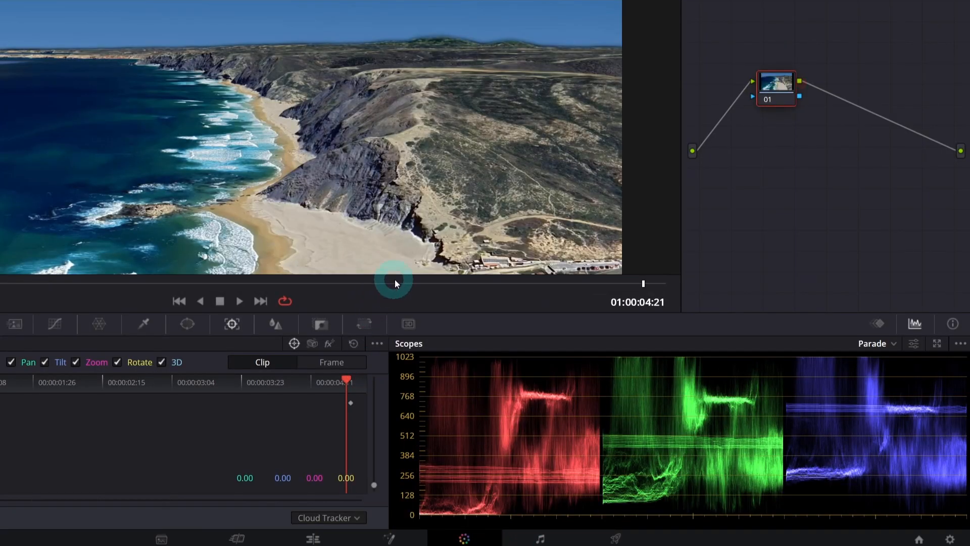
Draw a polygon window around the shoreline surf and track it across the beach shot
left_click_drag(396, 283, 580, 286)
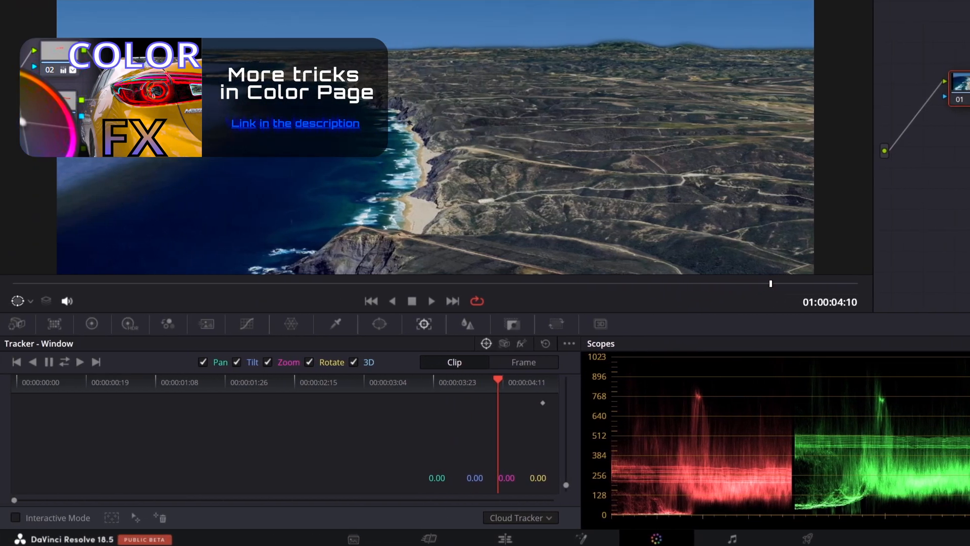
left_click(380, 324)
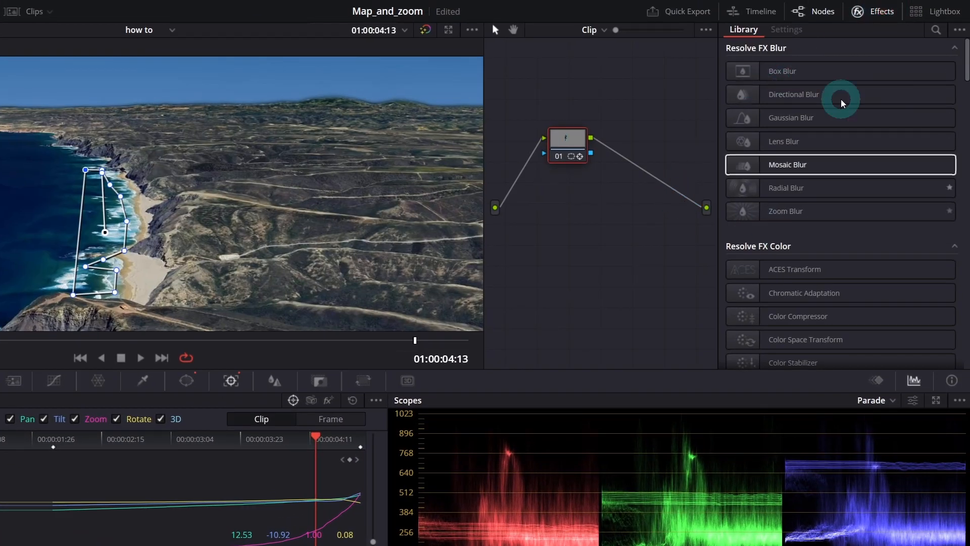
Apply Fast Noise with the Water Surface preset to the masked surf and preview the waves
type("fast")
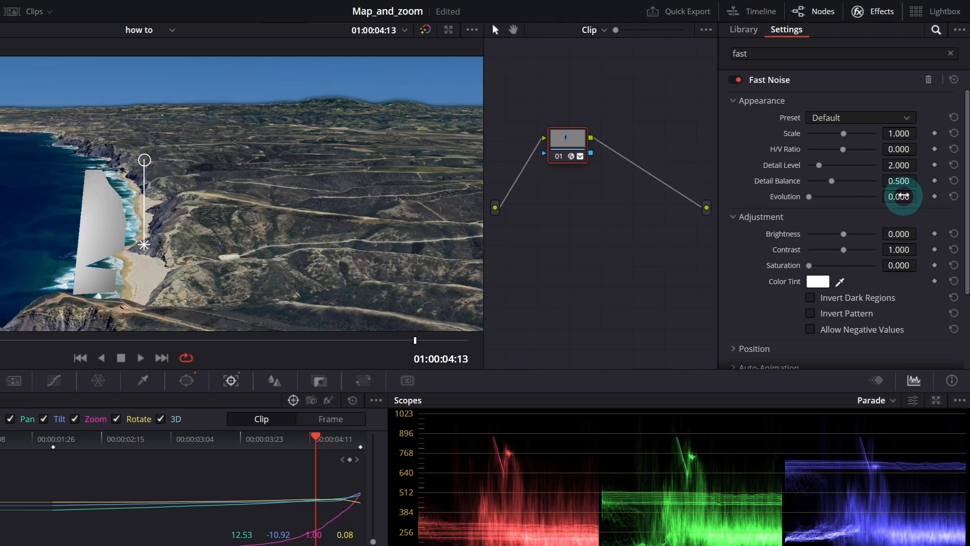
left_click(859, 118)
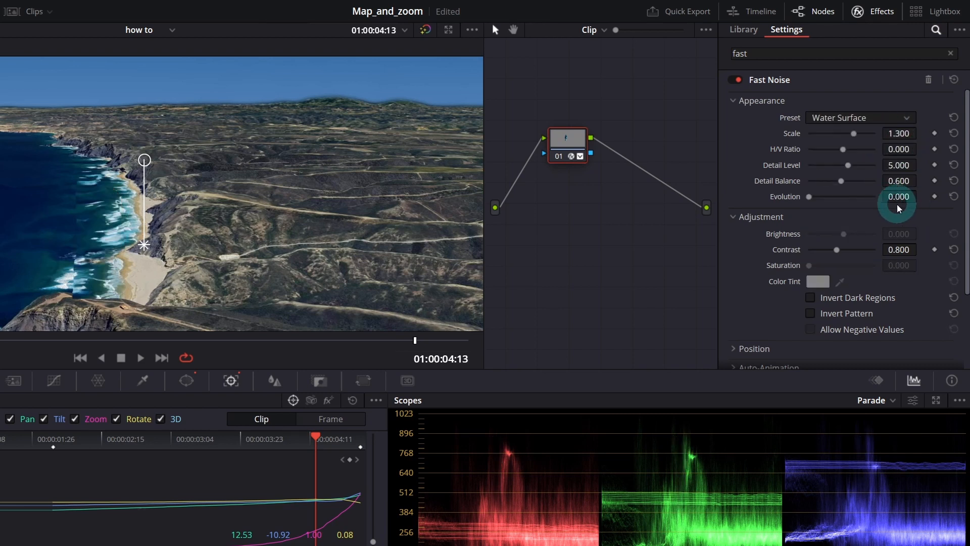
scroll("down", 3)
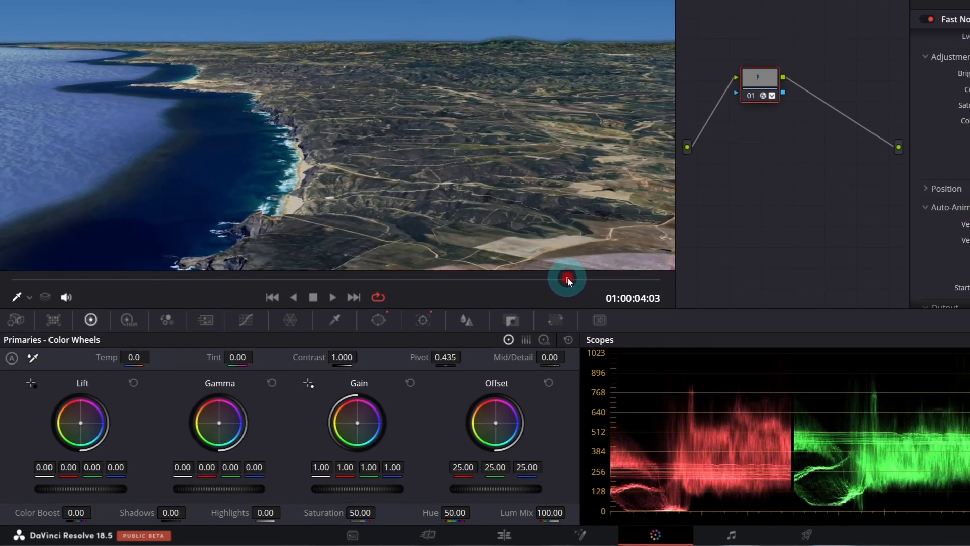
left_click_drag(566, 277, 607, 277)
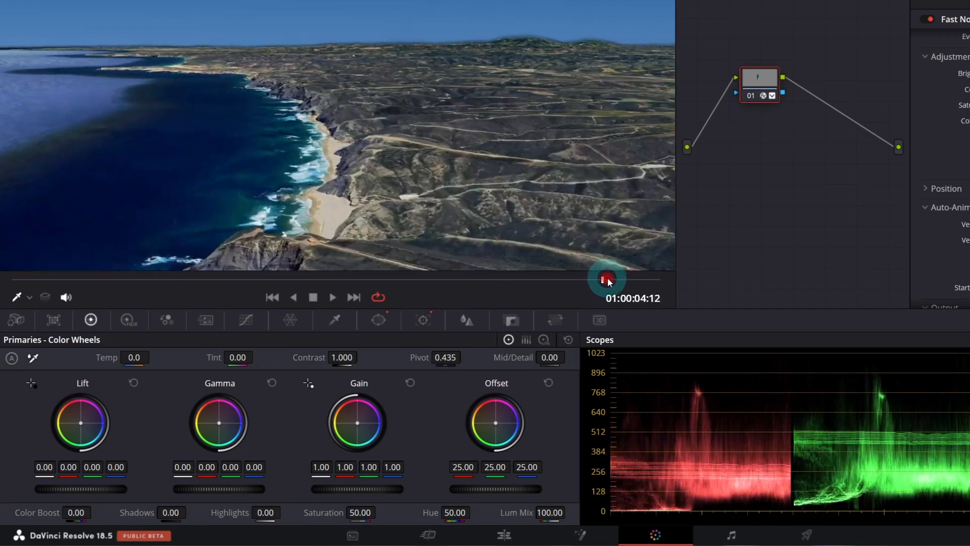
left_click(149, 12)
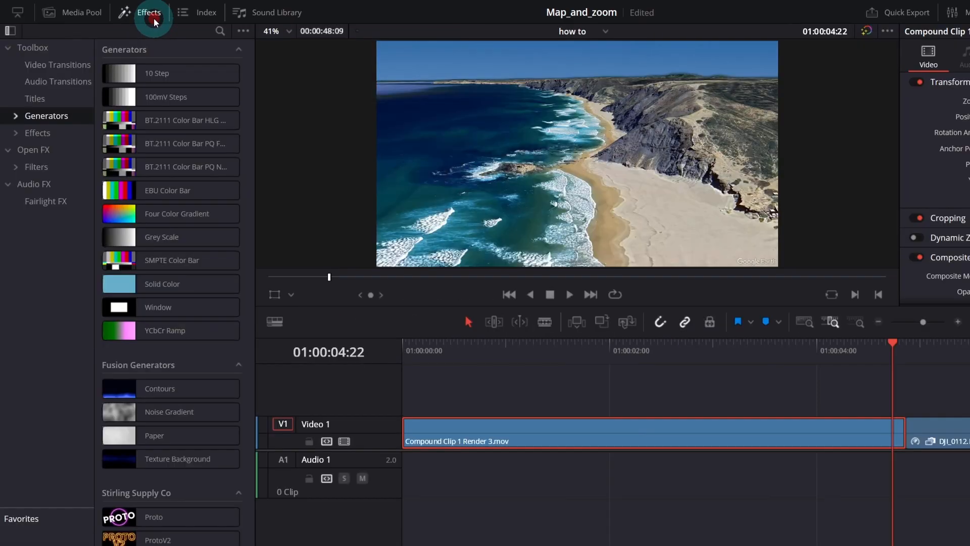
Place an Adjustment Clip on V2 over the cut between the rendered zoom and drone footage
left_click(37, 132)
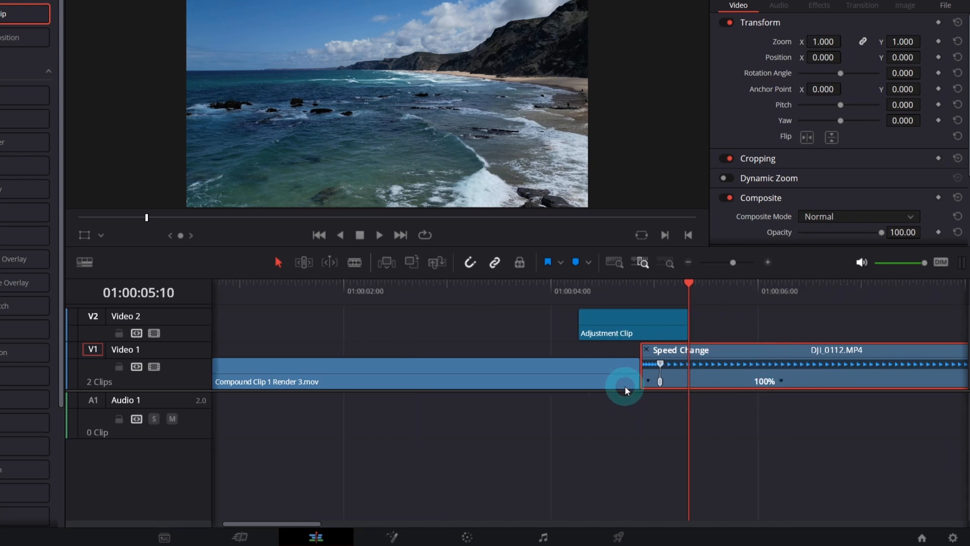
right_click(625, 386)
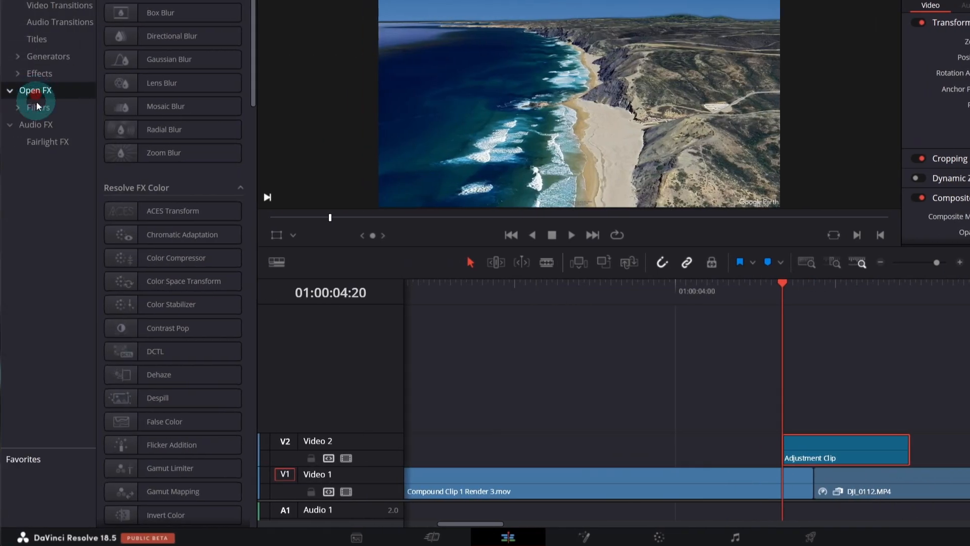
Add Zoom Blur and Directional Blur to the adjustment clip over the cut
left_click_drag(163, 153, 687, 396)
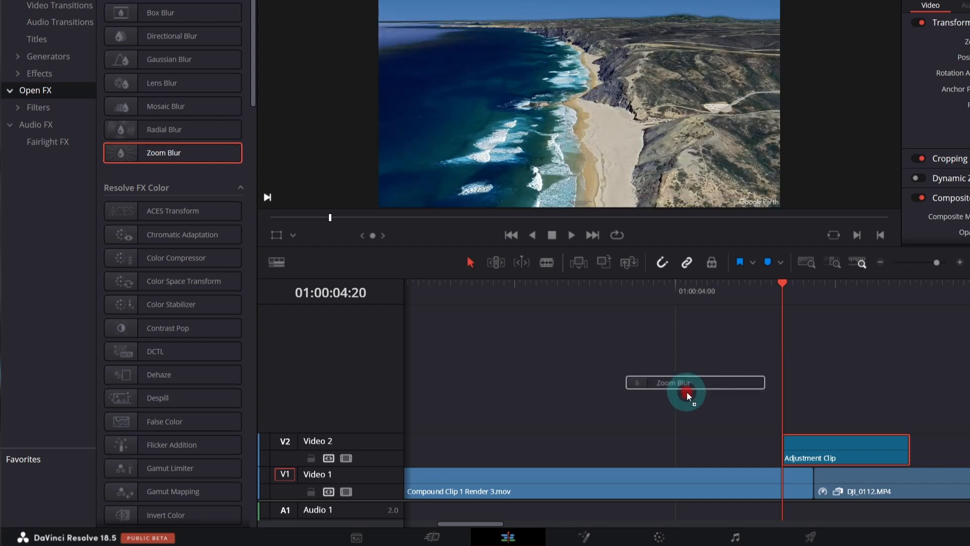
left_click_drag(689, 396, 786, 436)
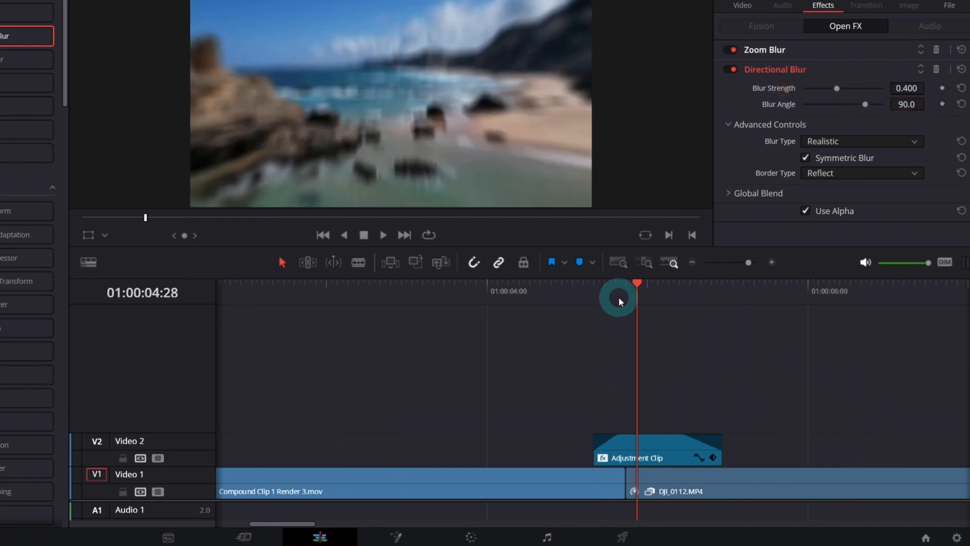
Scrub through the transition to check the blur and locate the frame before it starts
left_click_drag(618, 302, 610, 302)
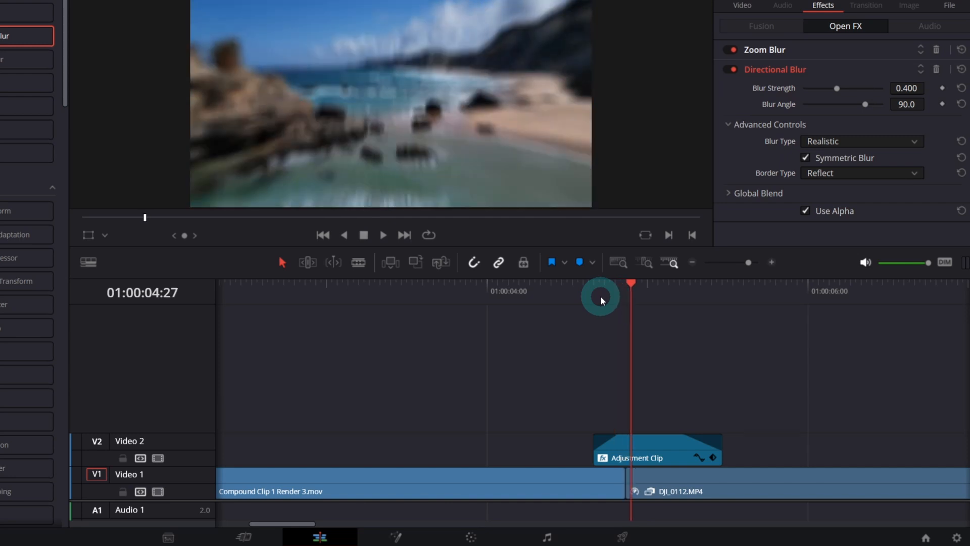
left_click_drag(630, 283, 615, 283)
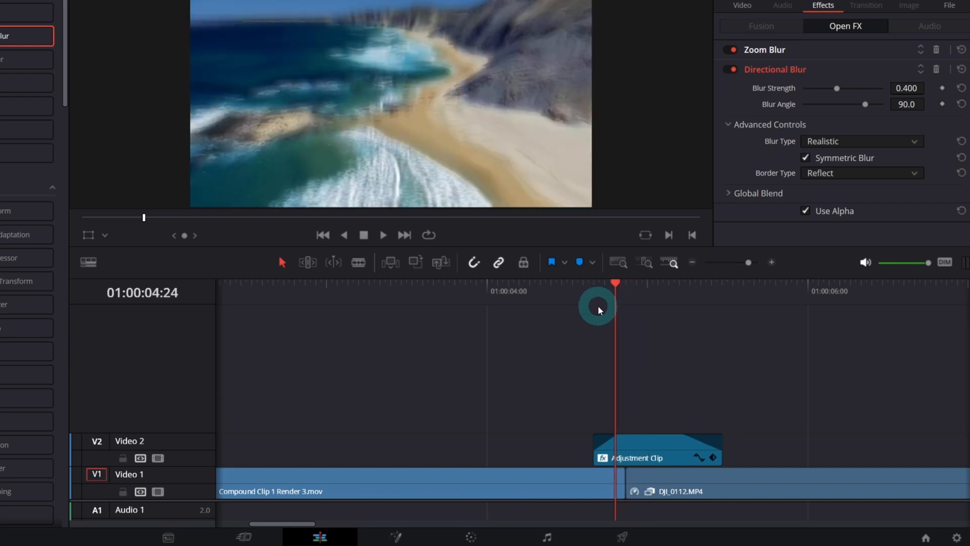
left_click(382, 234)
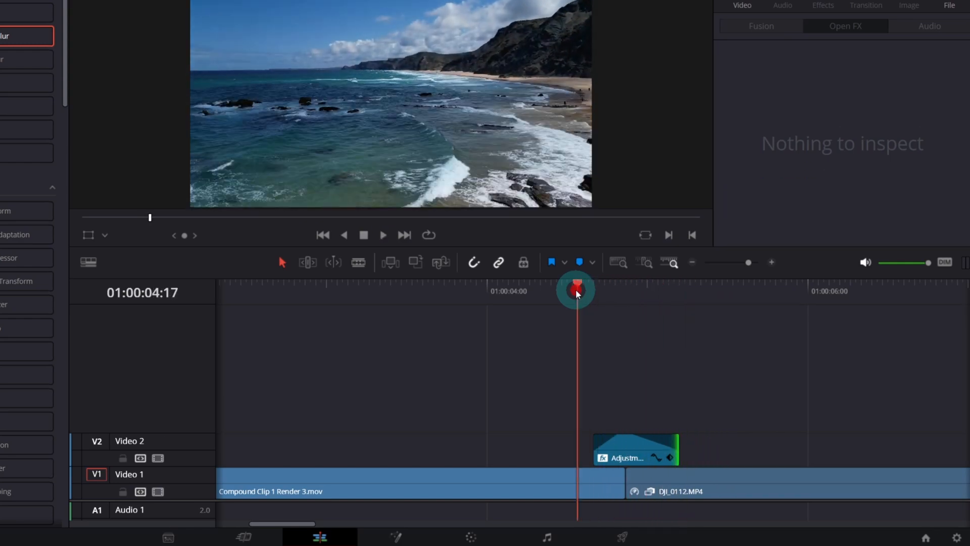
left_click(382, 235)
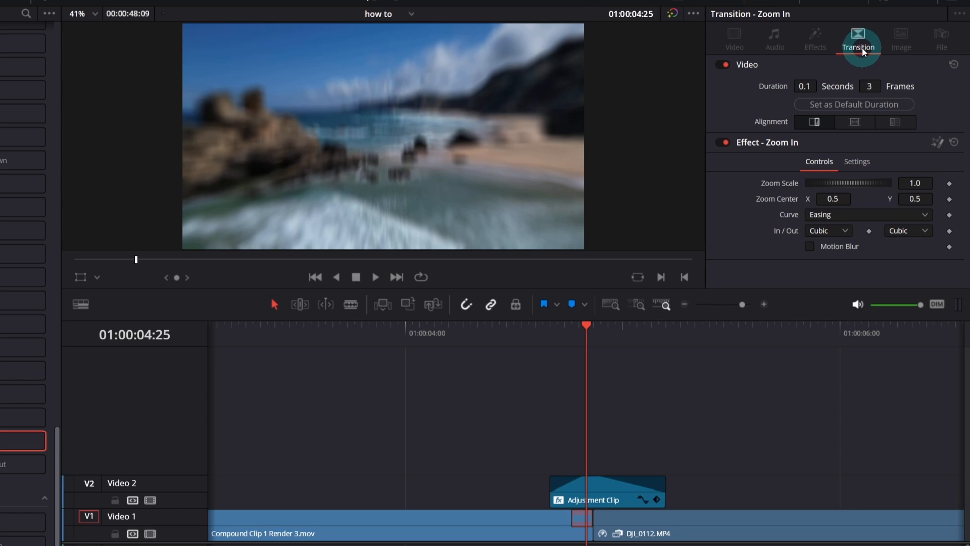
mouse_move(935, 144)
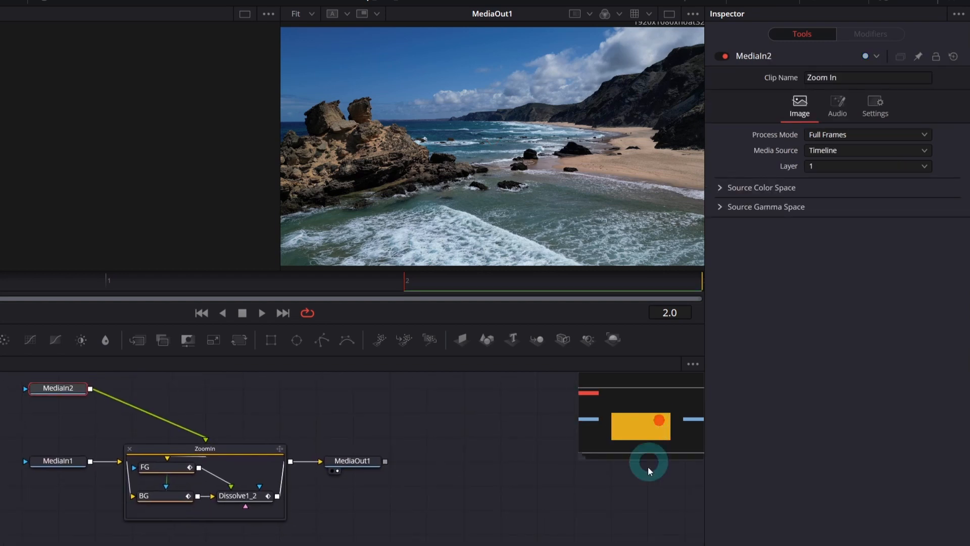
Set the Zoom In transition's Dissolve1_2 ease-in curve to None, leaving ease-out Cubic
left_click(240, 495)
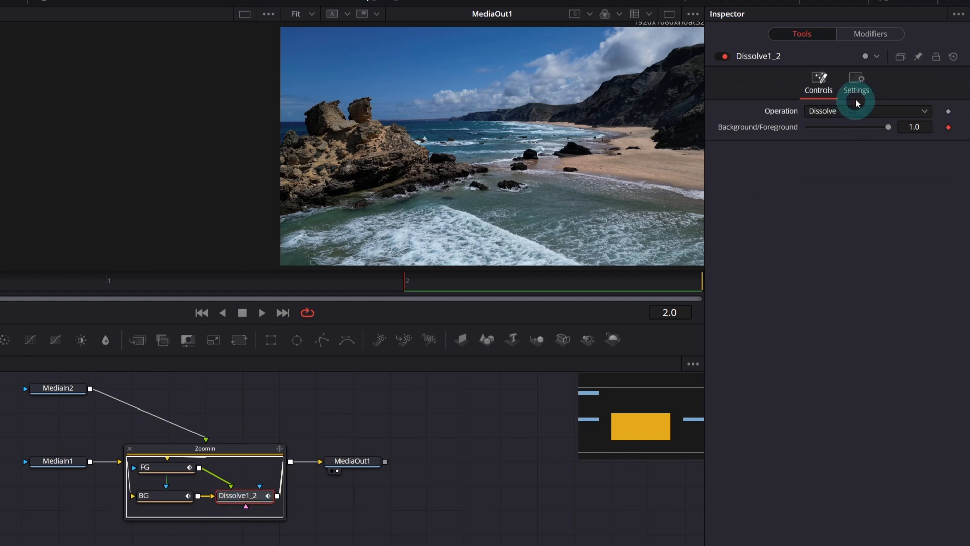
left_click(871, 34)
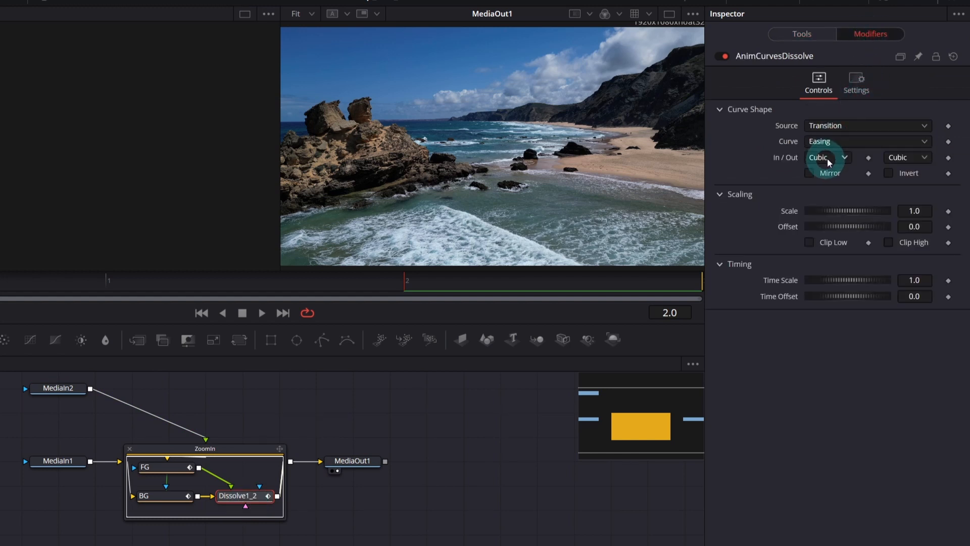
left_click(904, 157)
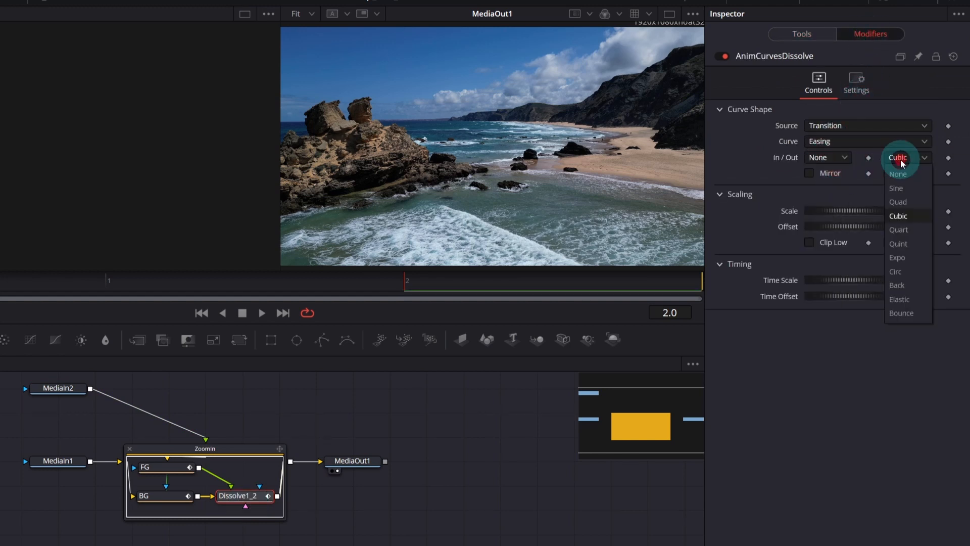